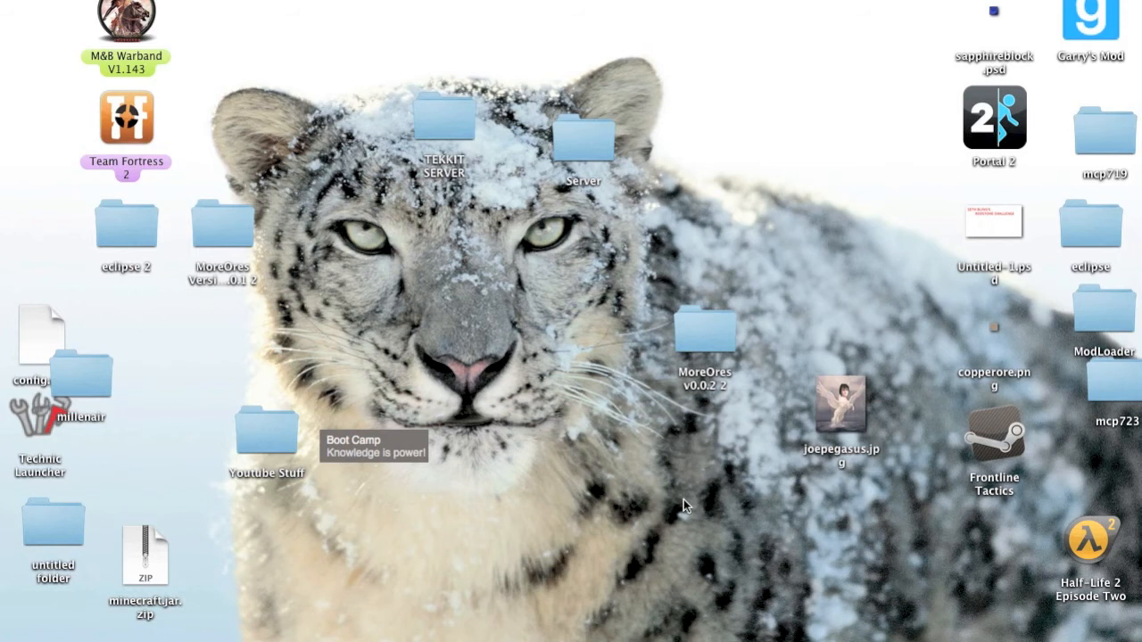
mouse_move(526, 341)
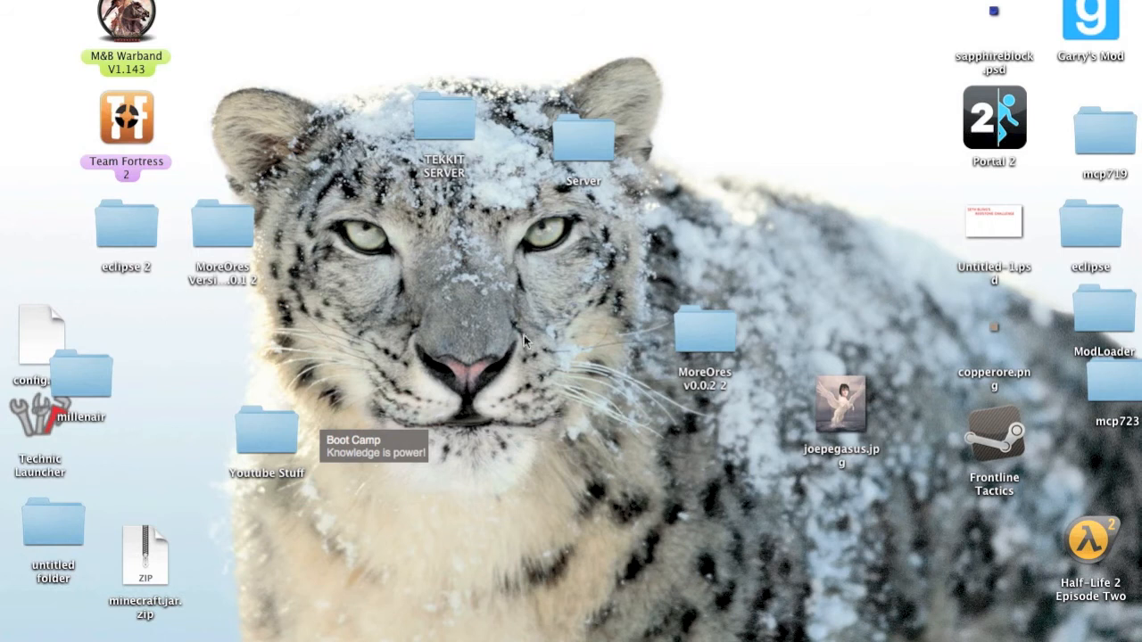
mouse_move(478, 214)
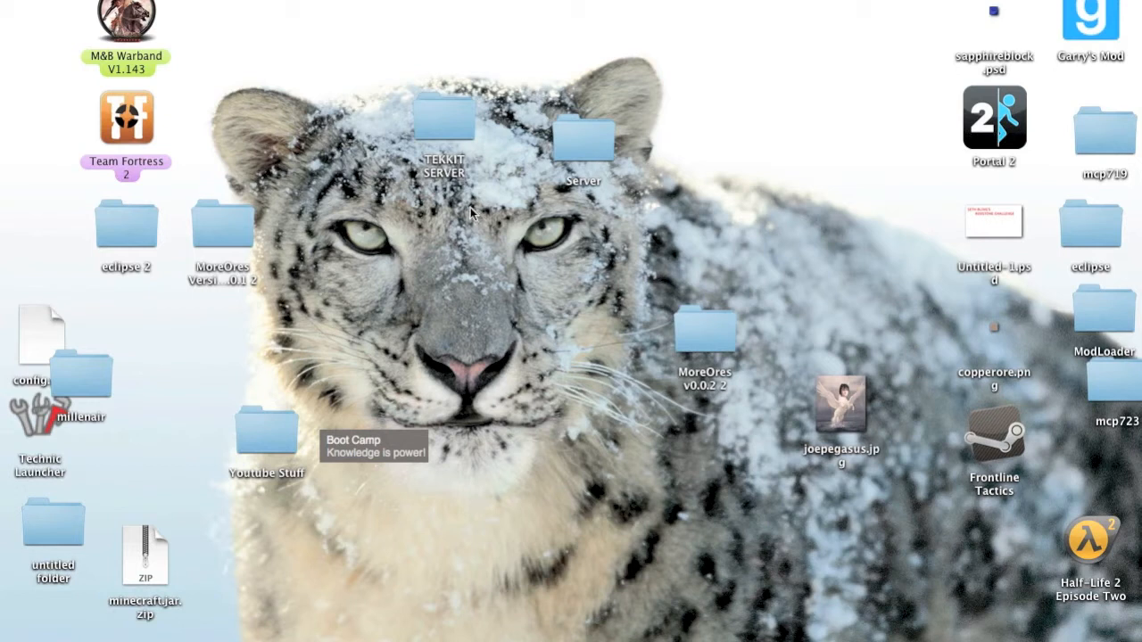
mouse_move(492, 293)
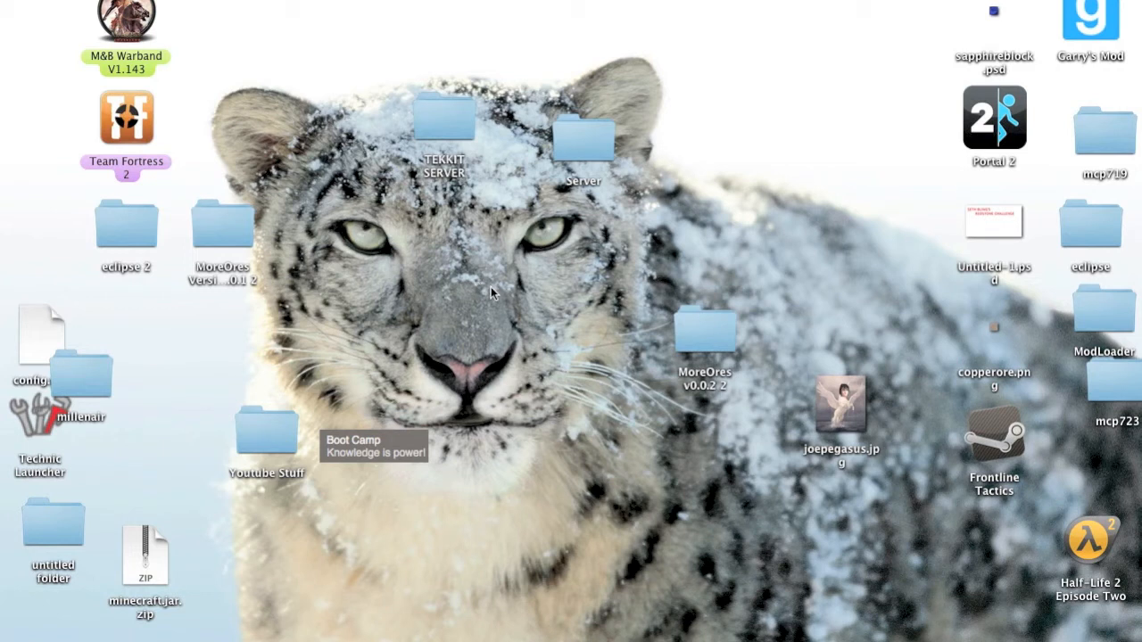
mouse_move(397, 283)
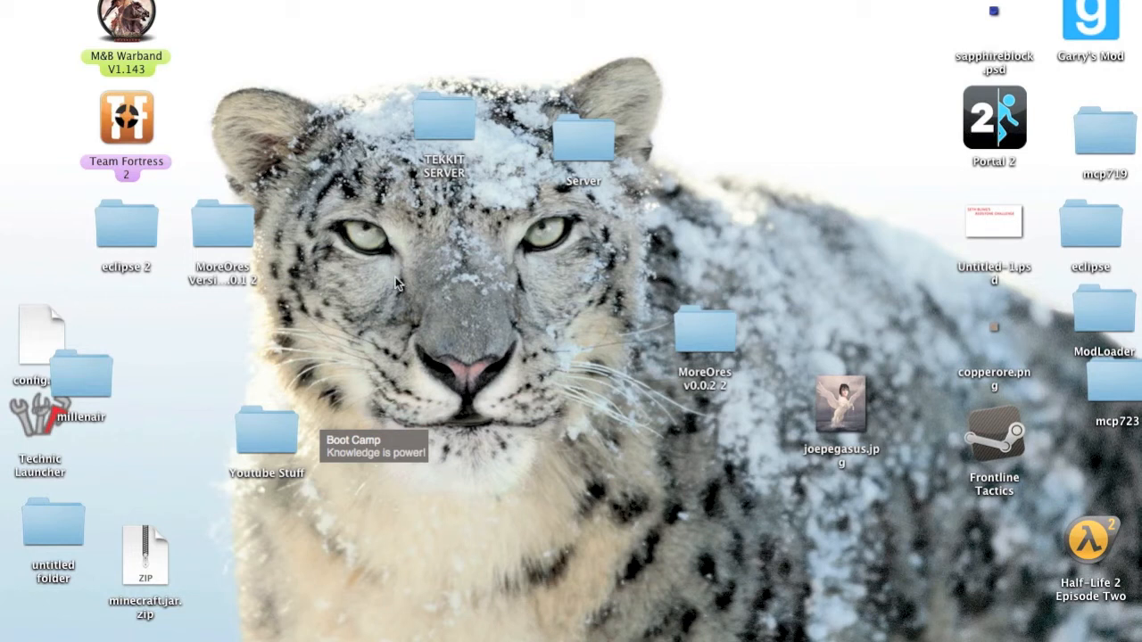
mouse_move(478, 307)
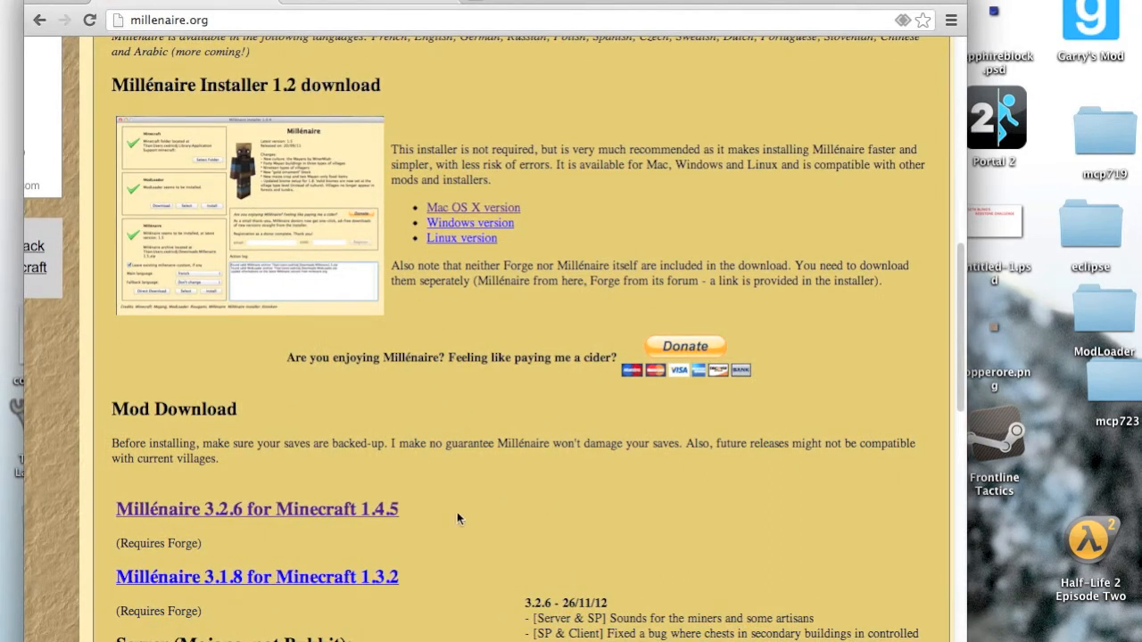
mouse_move(471, 519)
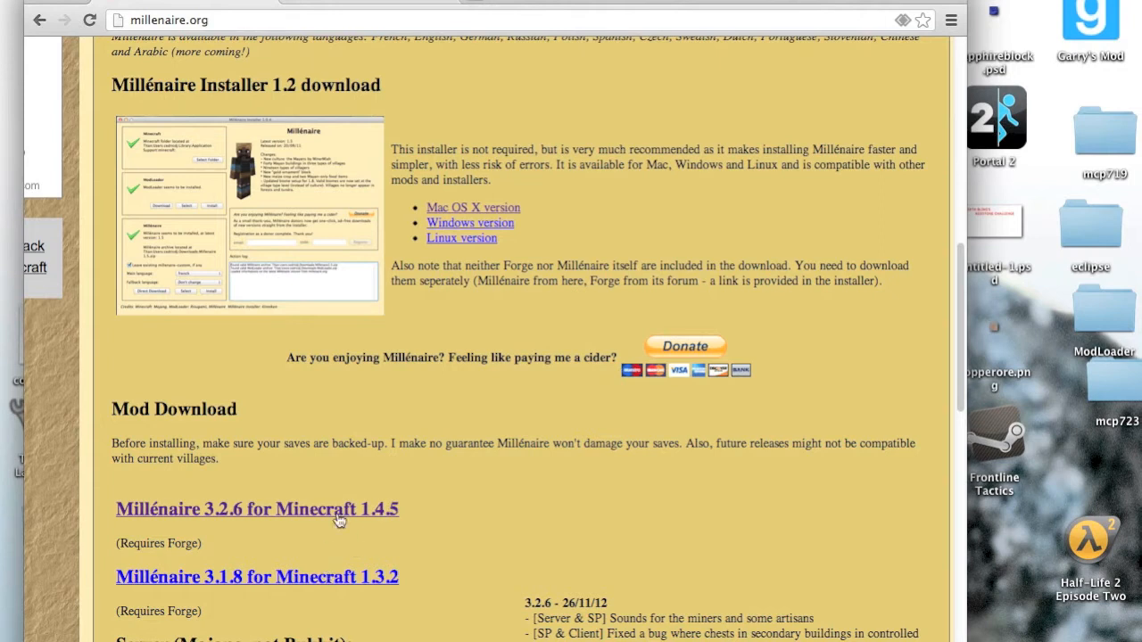
Start the Millénaire 3.2.6 for Minecraft 1.4.5 zip download from its download page
click(257, 508)
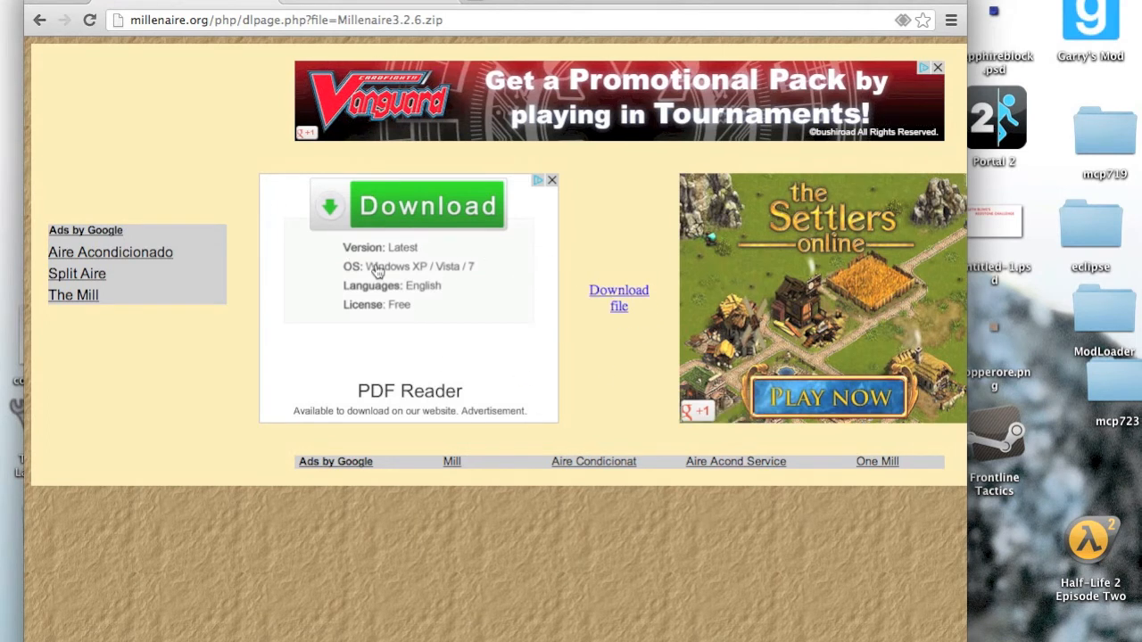
mouse_move(619, 300)
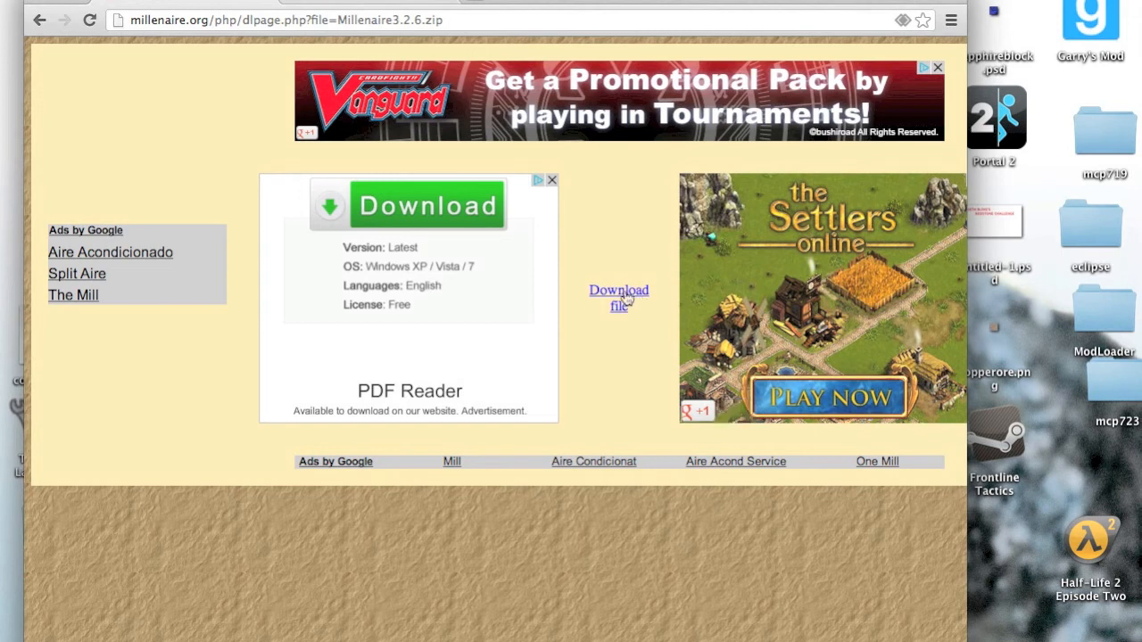
click(617, 298)
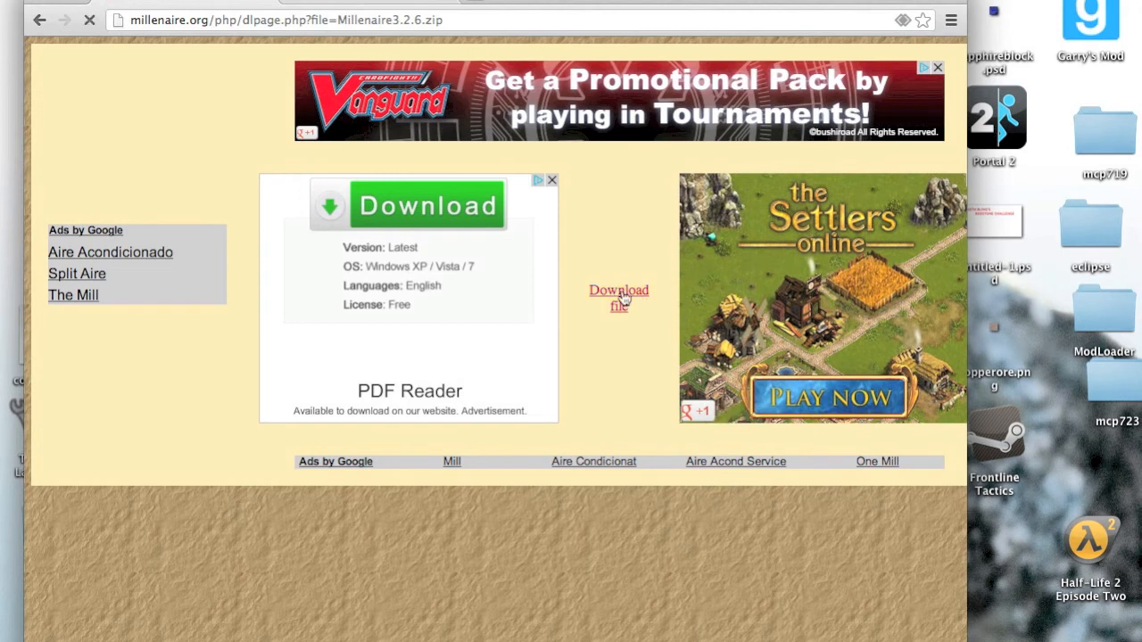
click(618, 298)
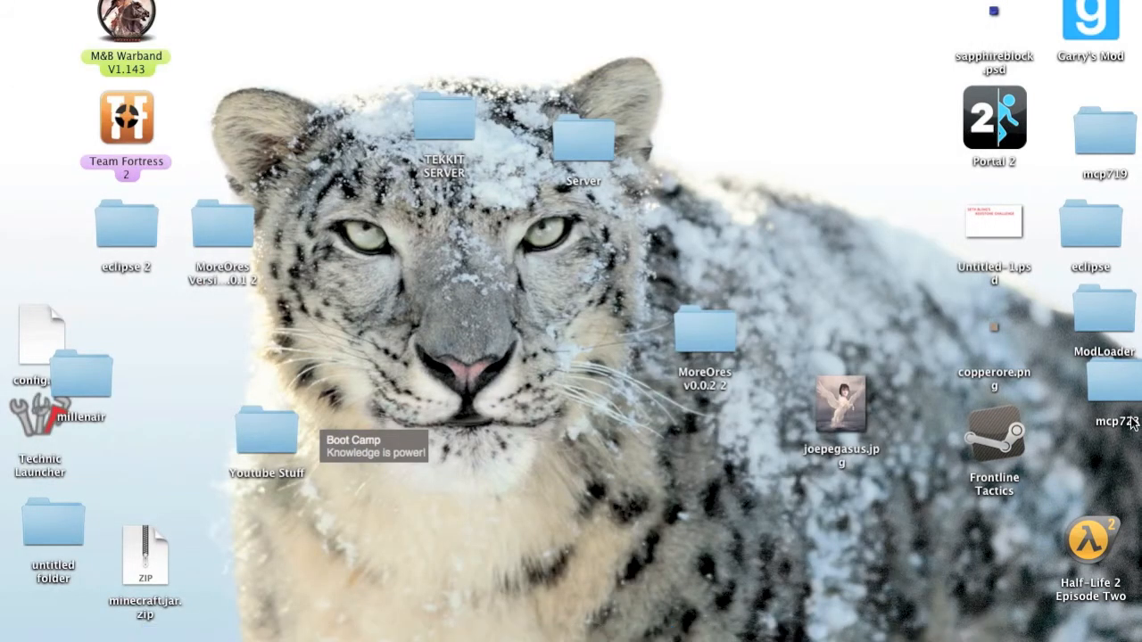
mouse_move(185, 167)
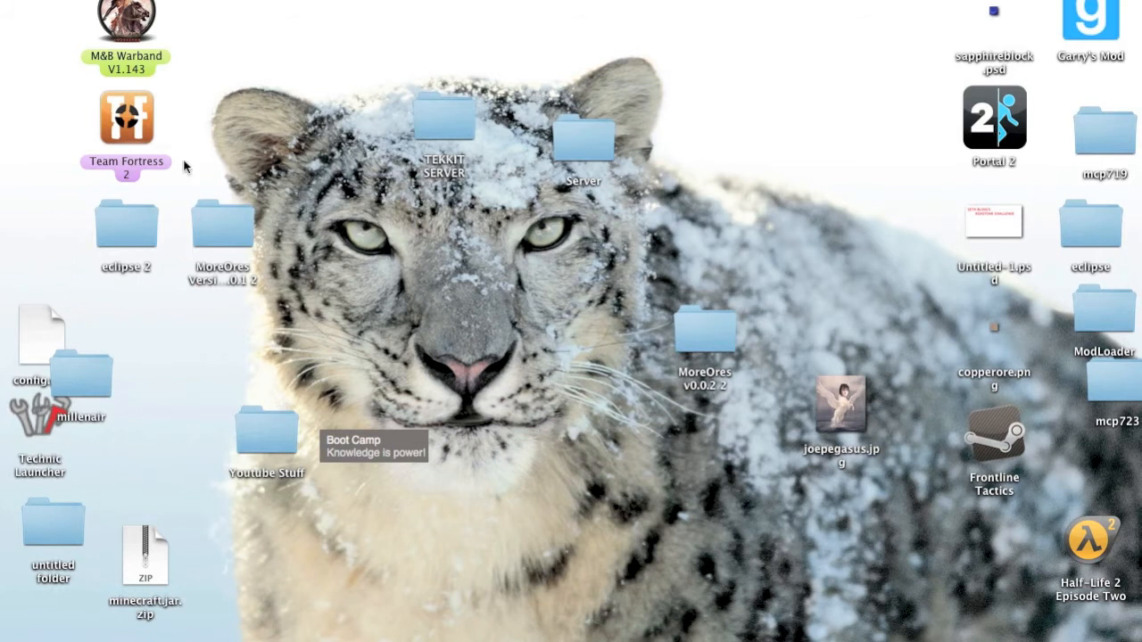
mouse_move(739, 498)
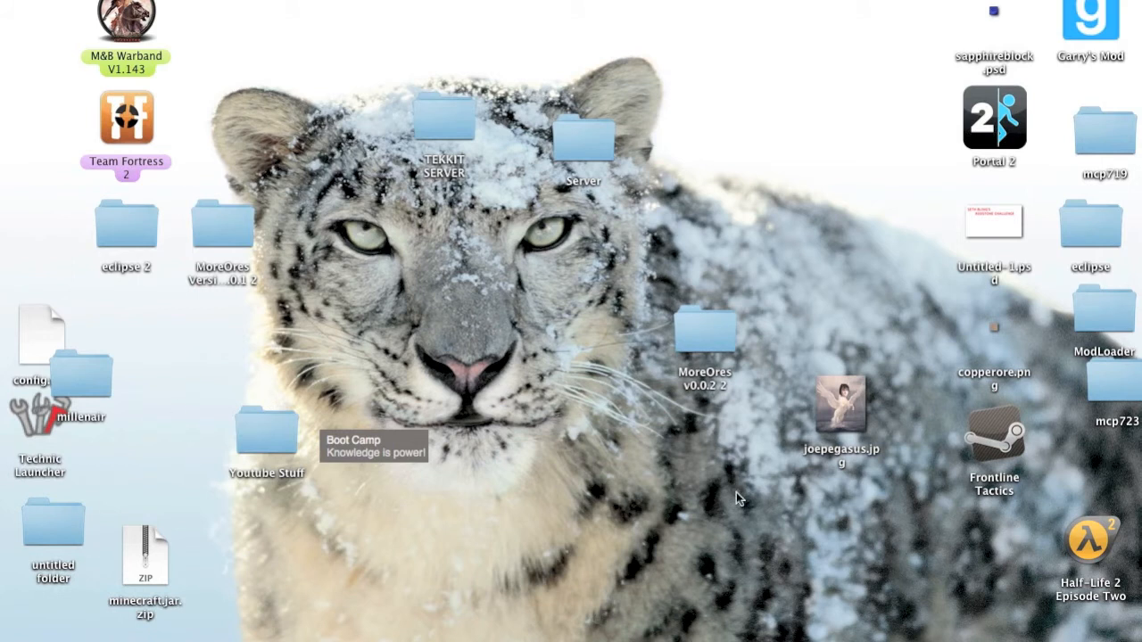
mouse_move(713, 607)
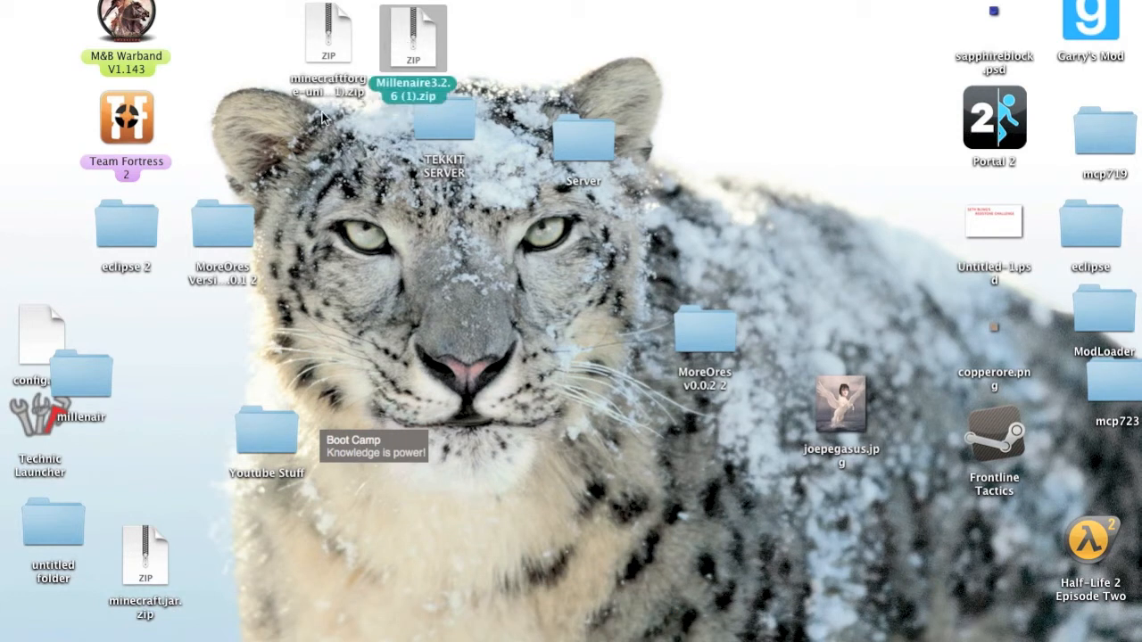
Extract the Millenaire3.2.6 zip on the desktop and select the extracted Forge folder
double_click(412, 36)
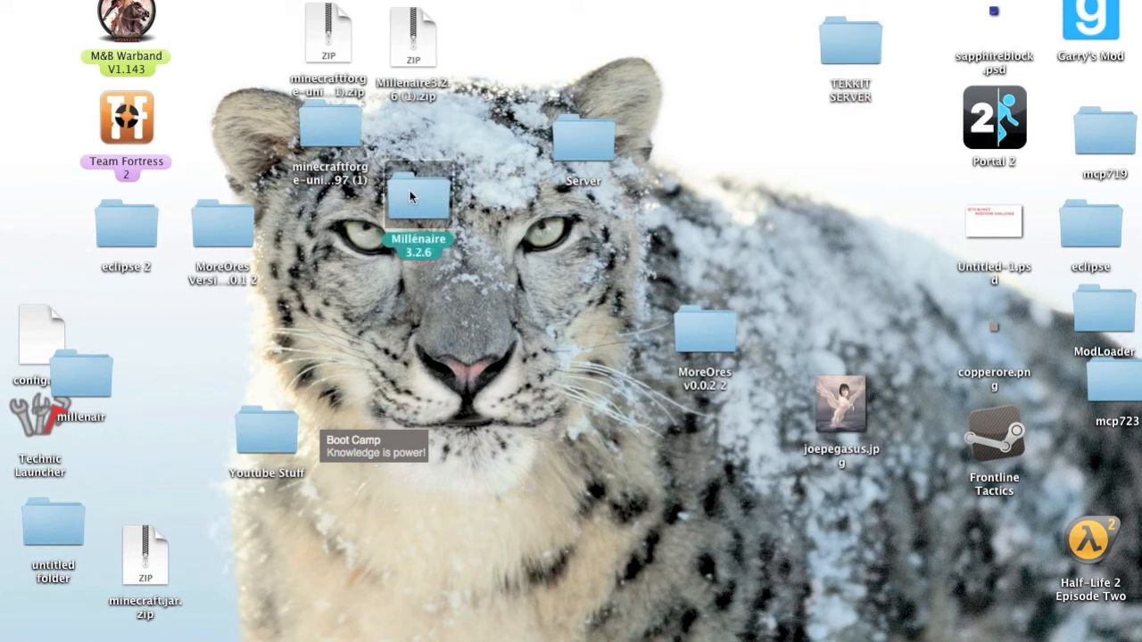
click(329, 139)
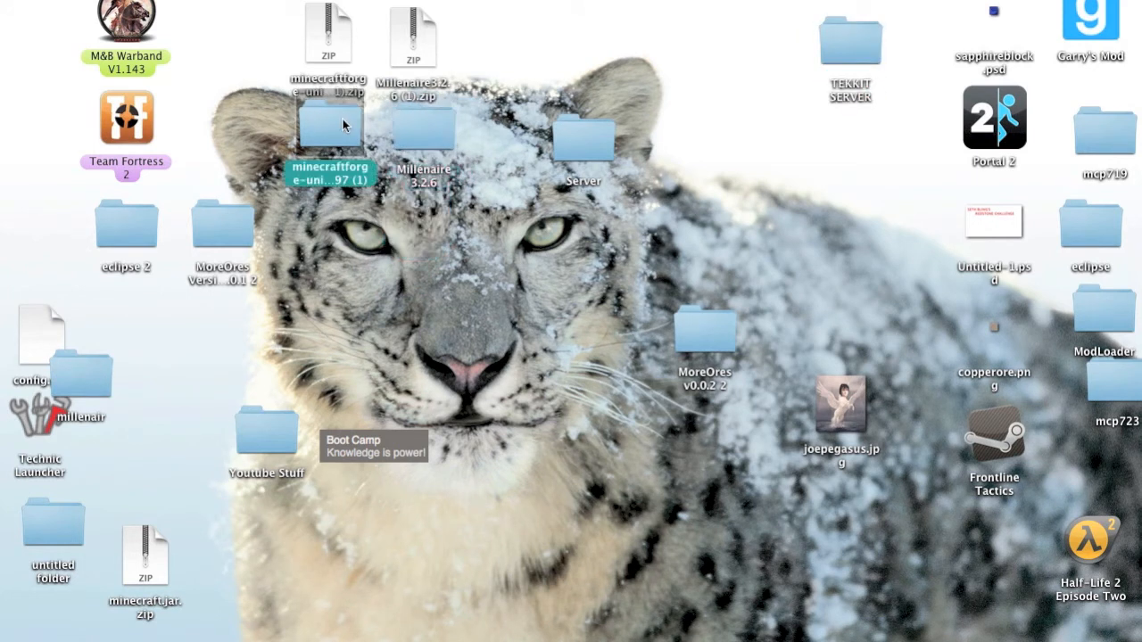
Browse the extracted Forge folder's class files, then the minecraft folder up to Application Support
double_click(328, 125)
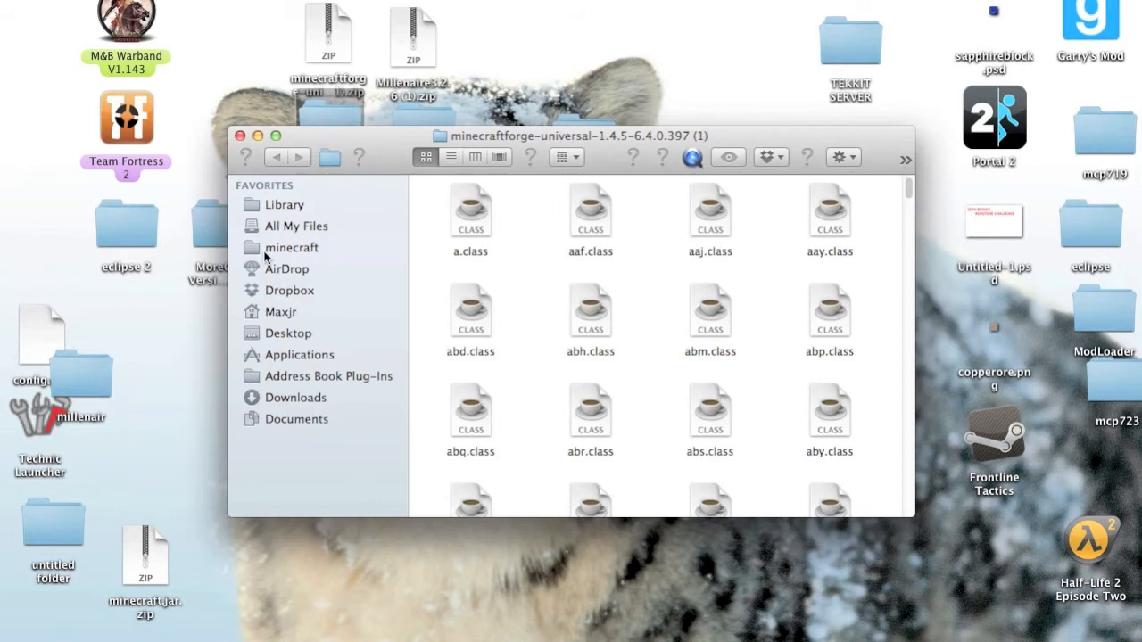
mouse_move(439, 207)
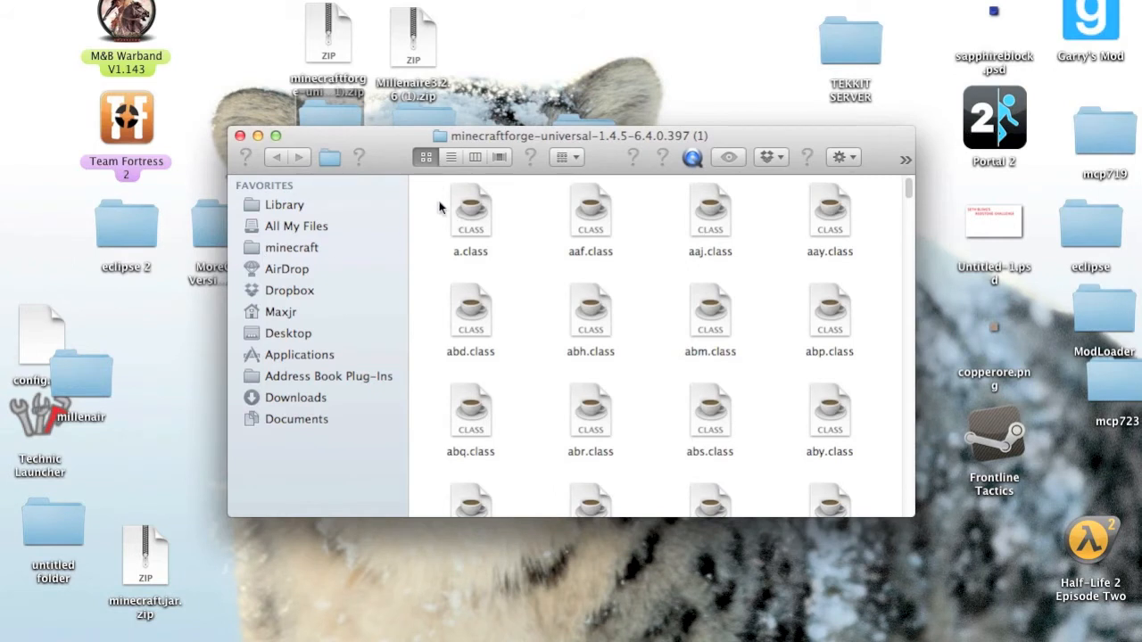
scroll(down, 3)
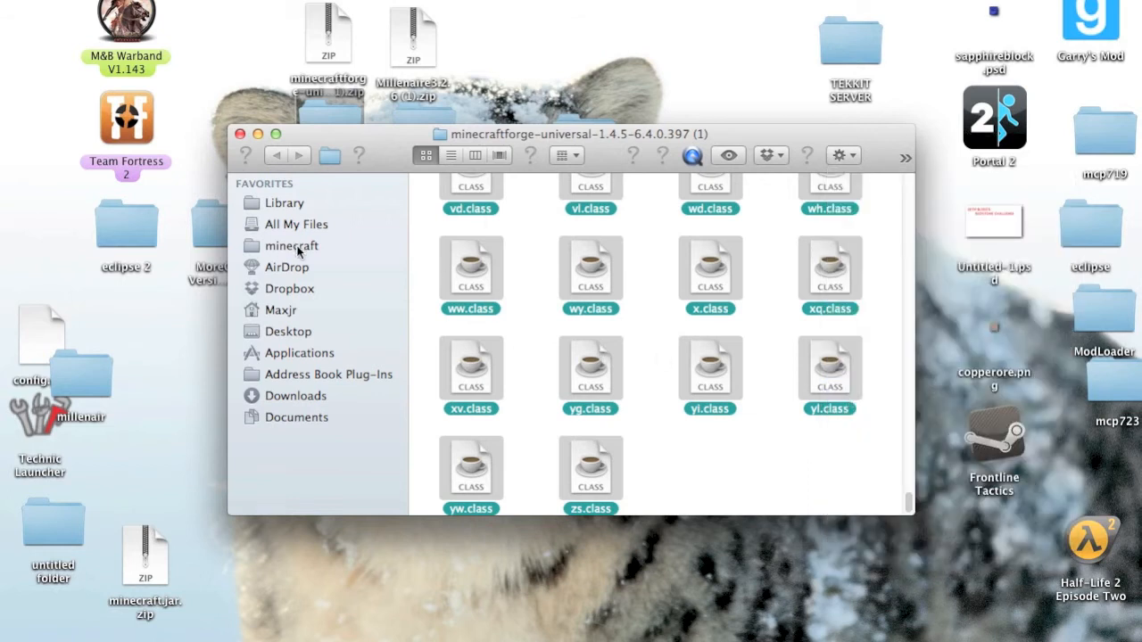
click(293, 246)
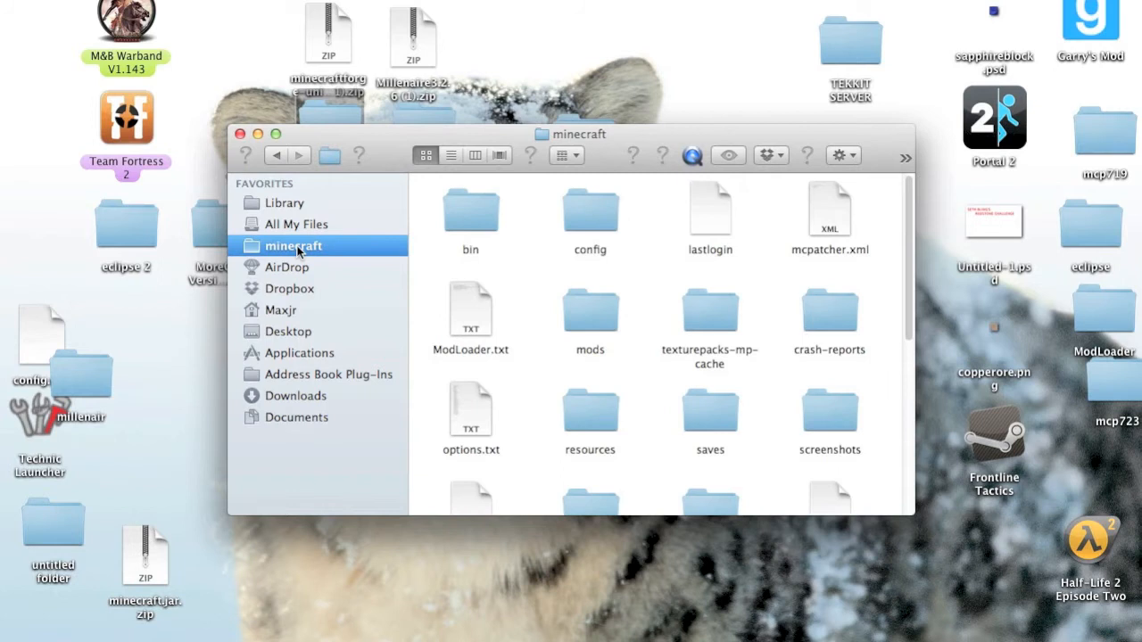
mouse_move(464, 217)
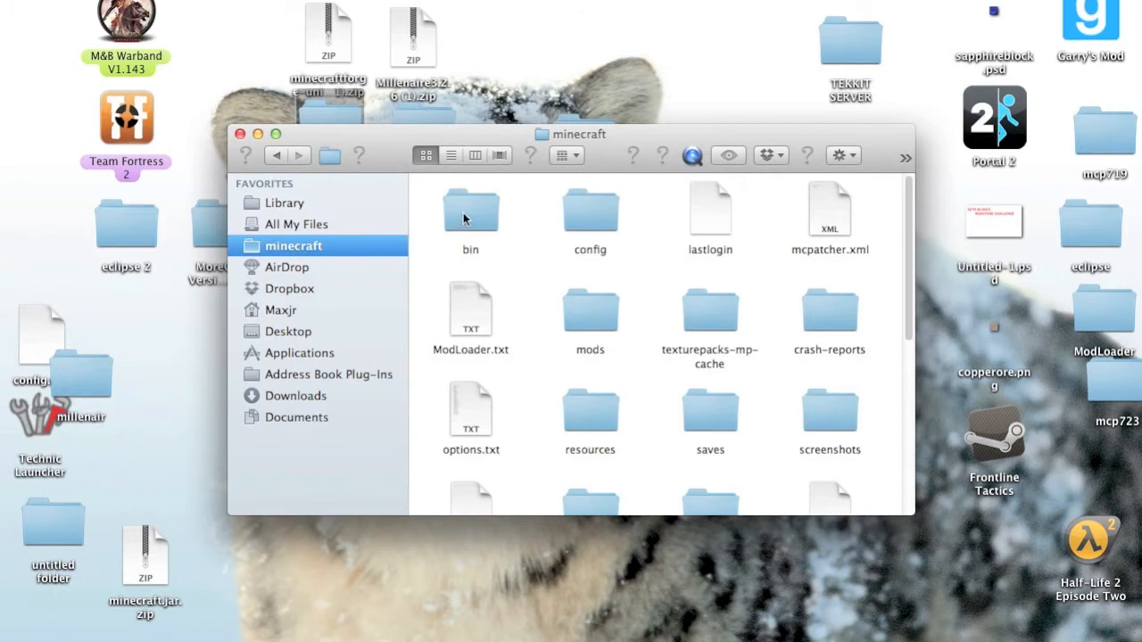
mouse_move(312, 204)
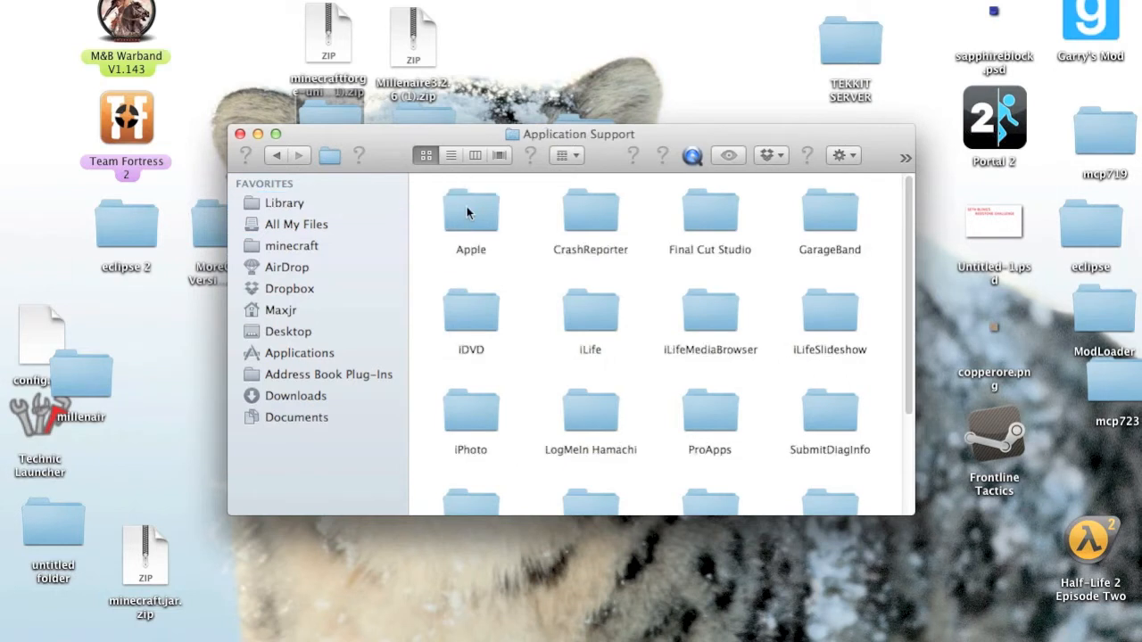
scroll(down, 3)
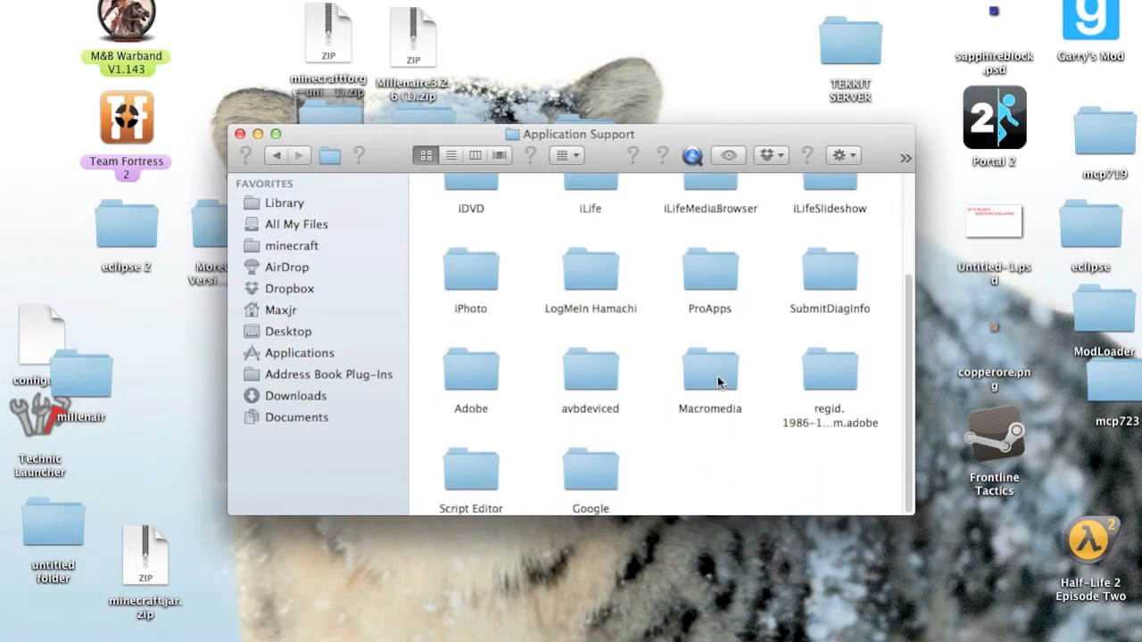
scroll(up, 3)
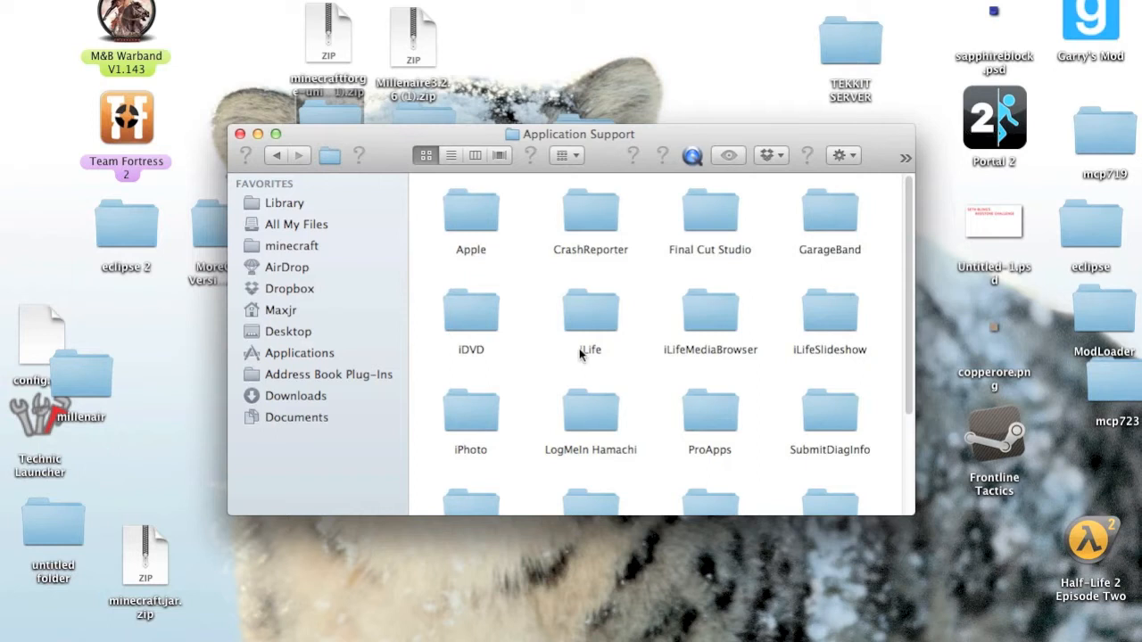
scroll(down, 3)
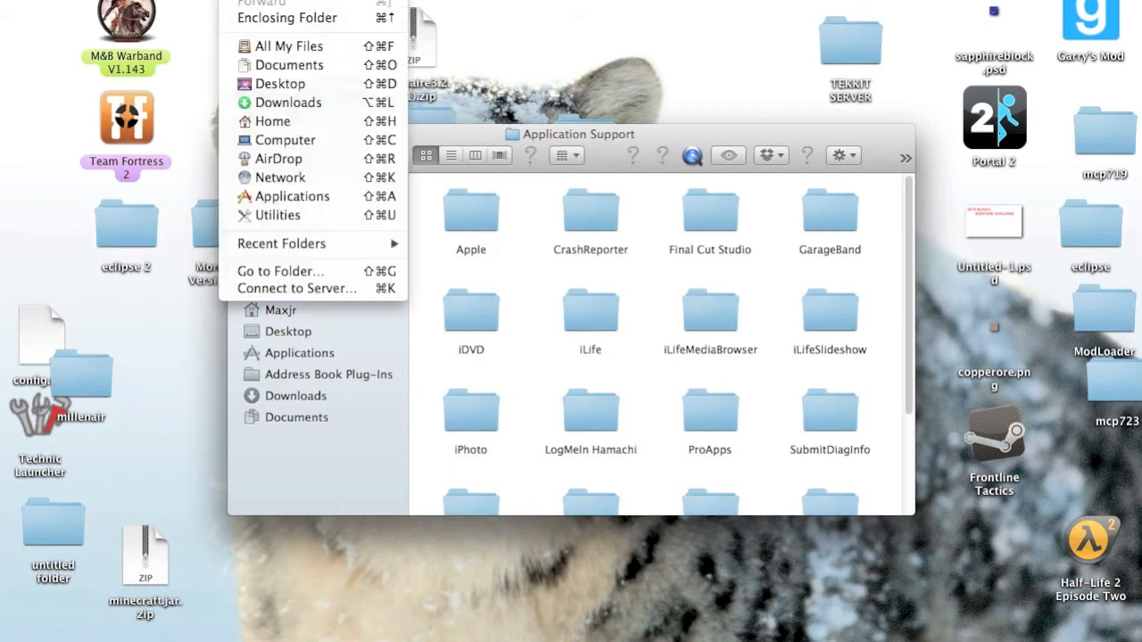
mouse_move(282, 271)
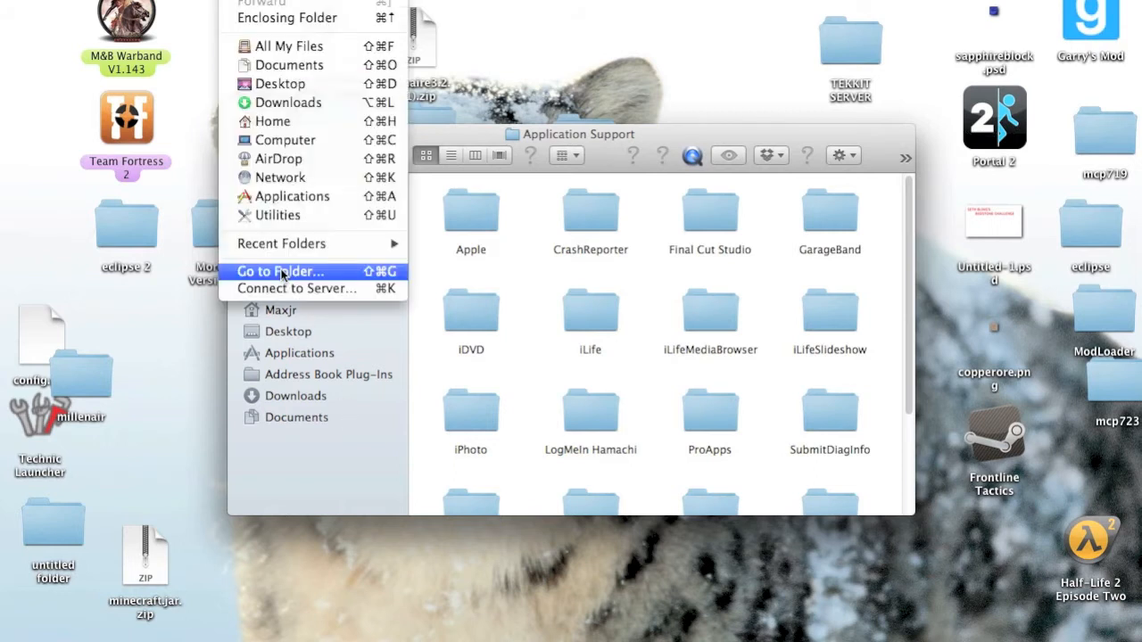
Go to the folder ~/Library/Application Support/minecraft, correcting the wrong slash in the path
click(280, 271)
text(~/L)
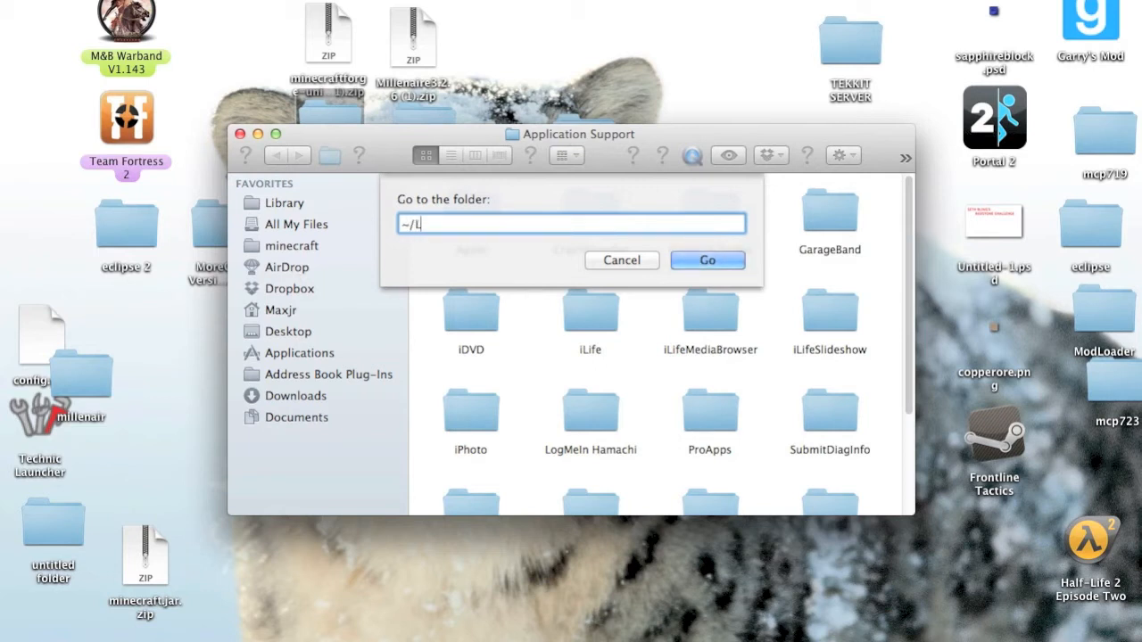
text(ibrary)
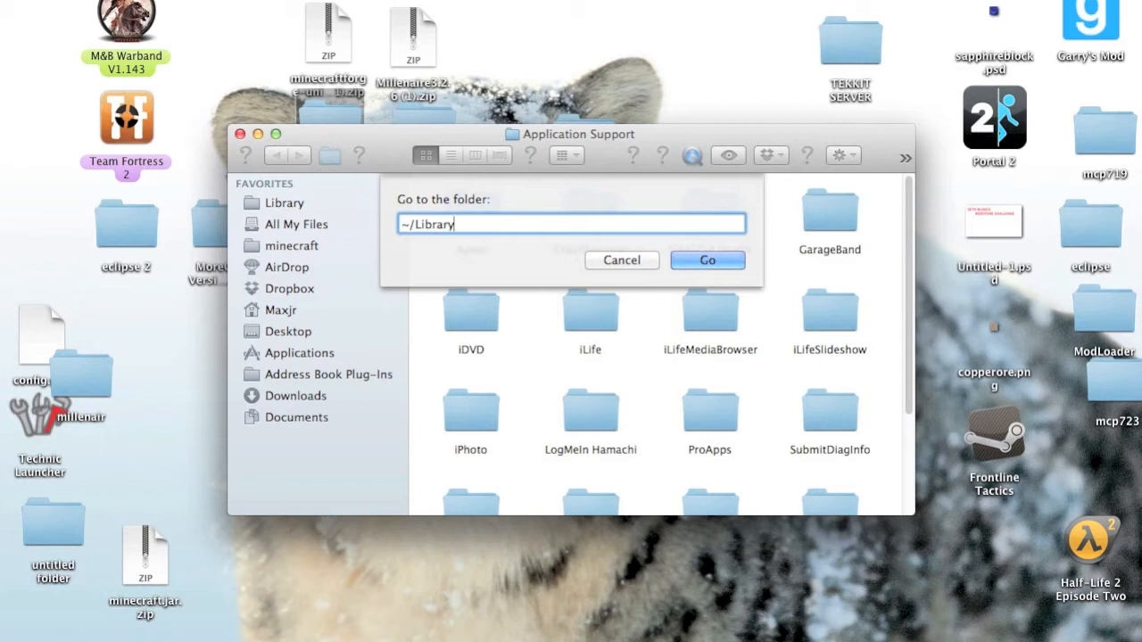
text(/Appli)
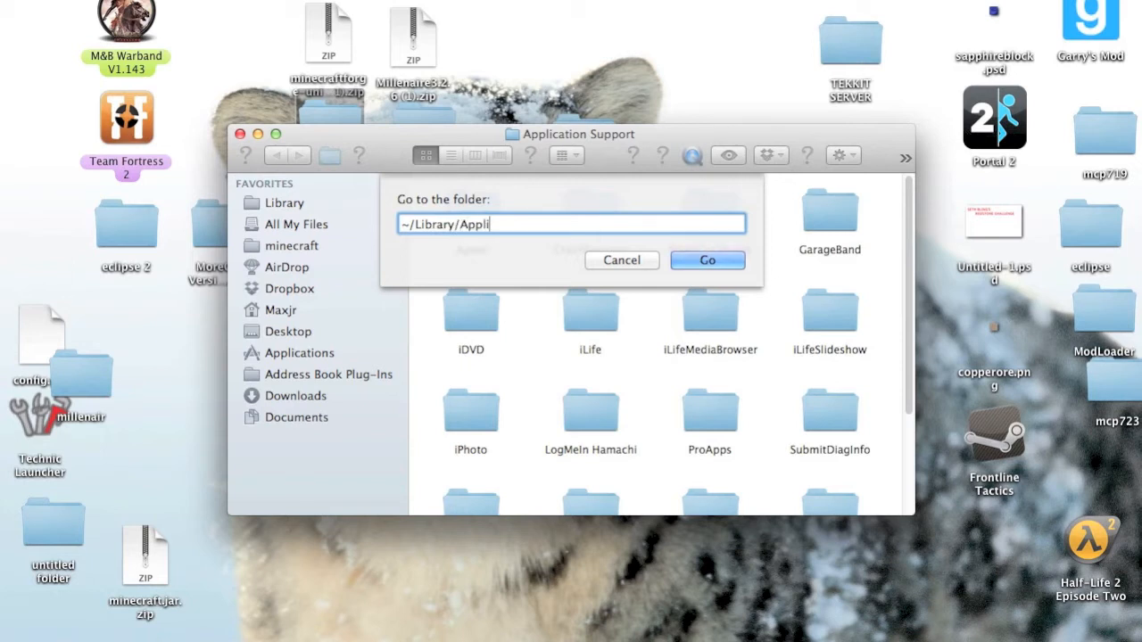
text(cation)
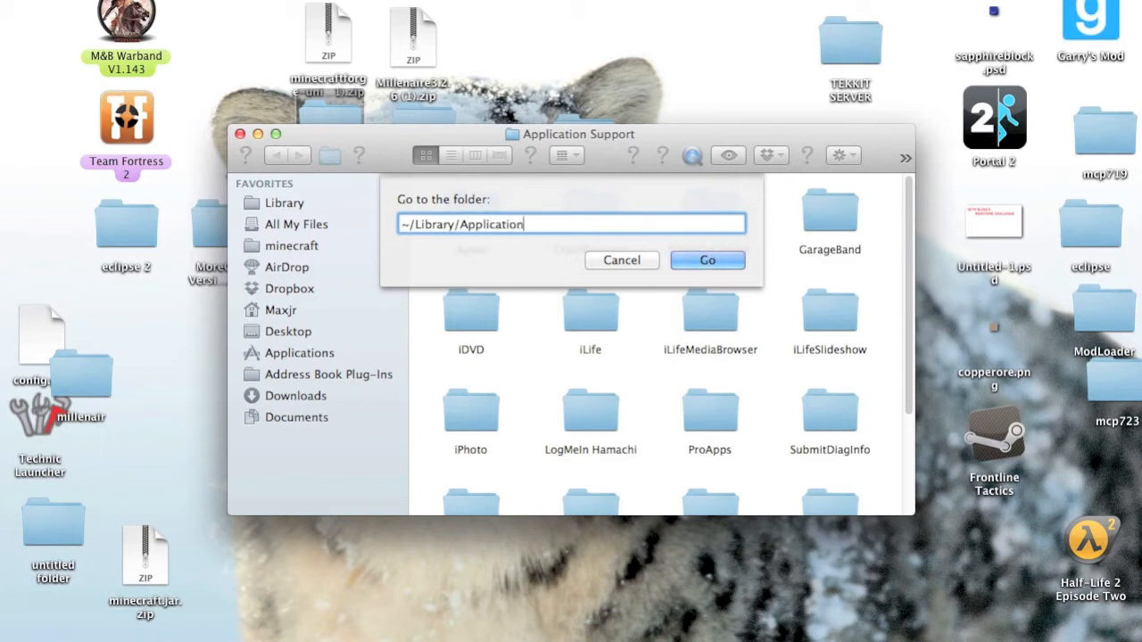
text(Support)
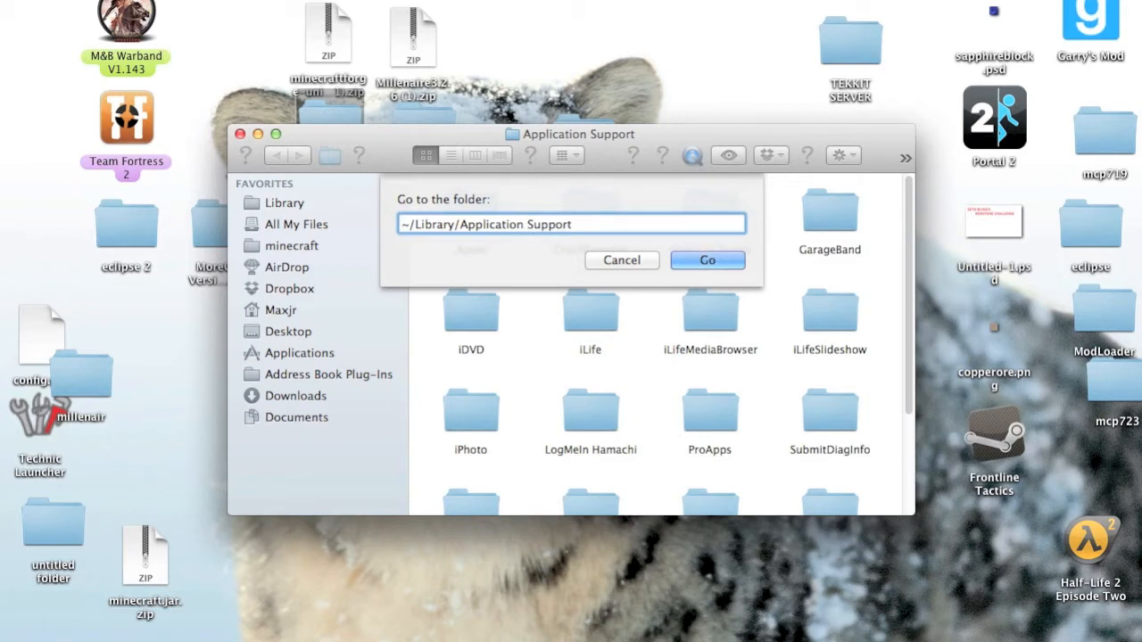
text(\)
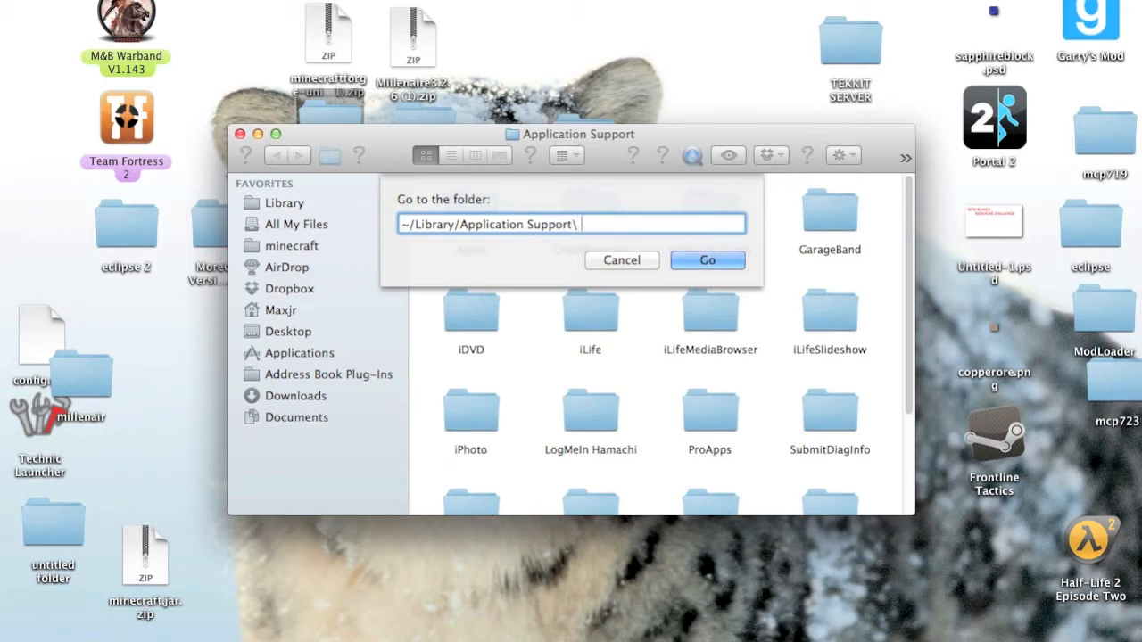
text(minecraft)
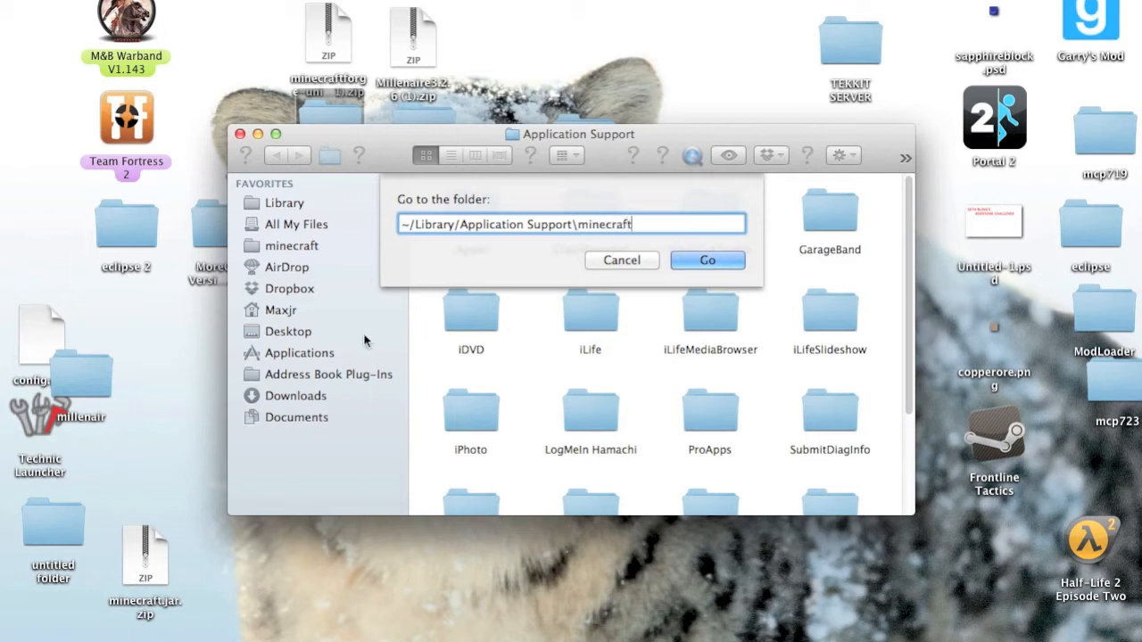
click(707, 260)
text(/)
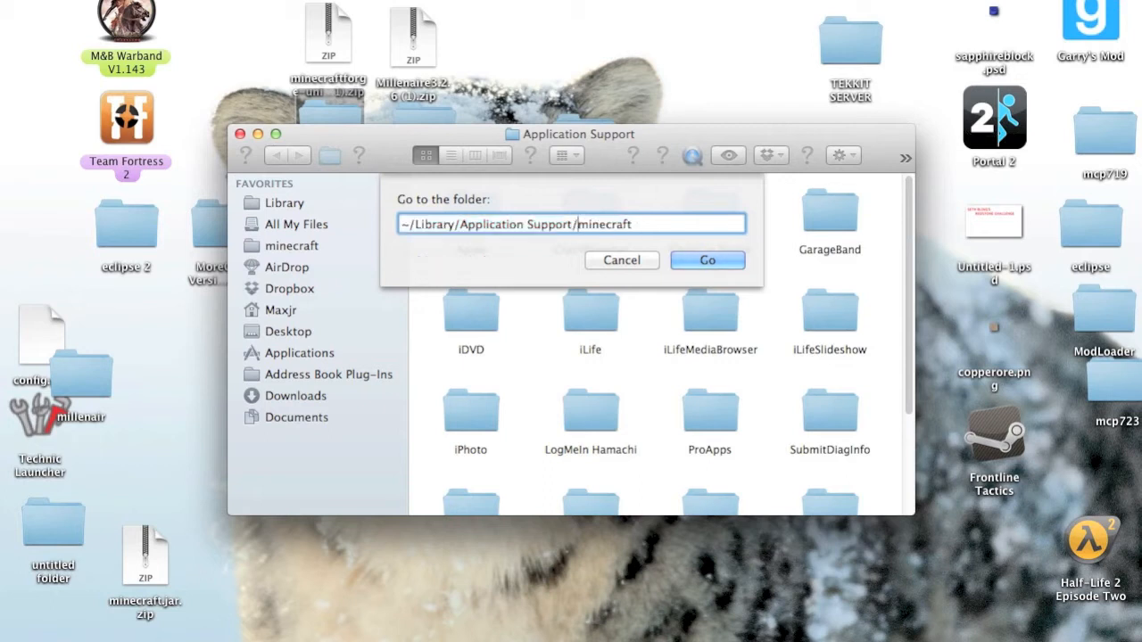
click(706, 260)
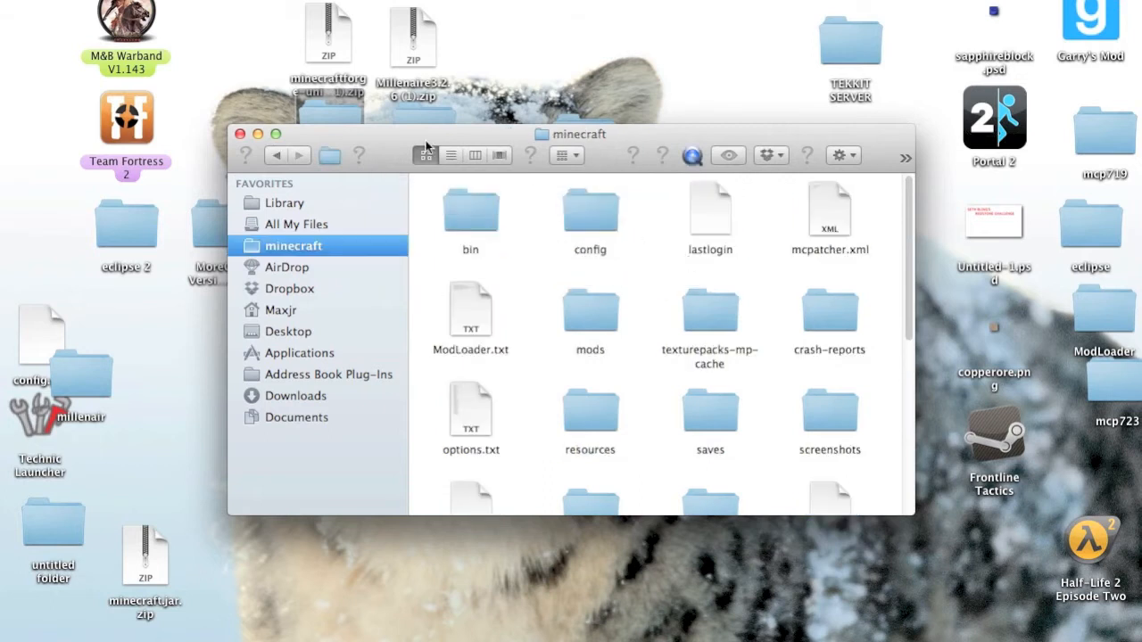
mouse_move(526, 332)
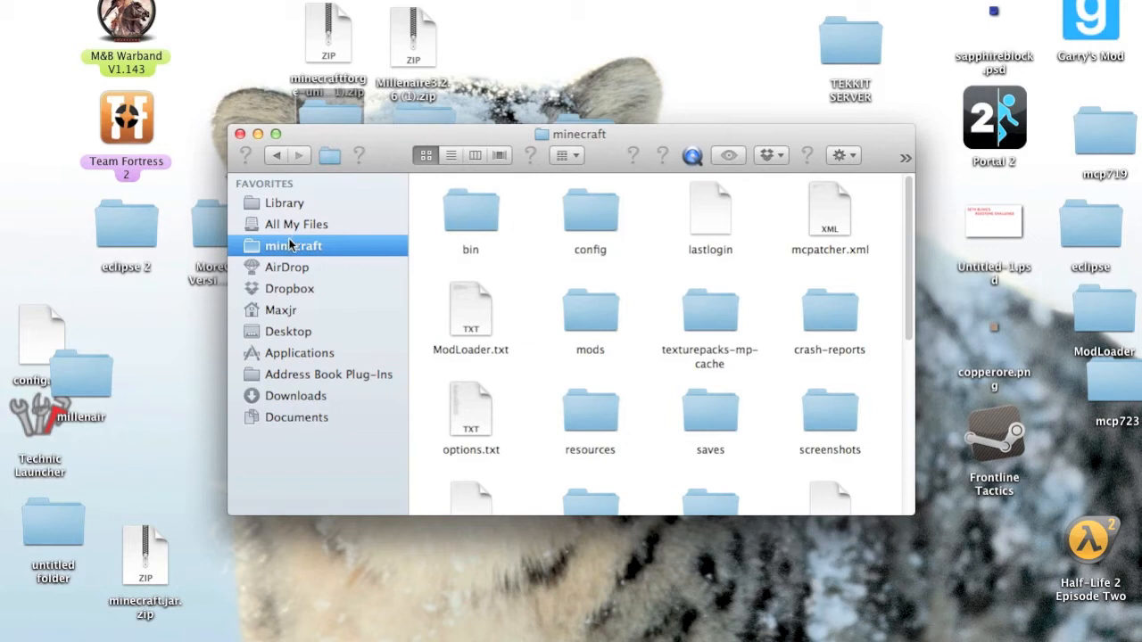
mouse_move(475, 171)
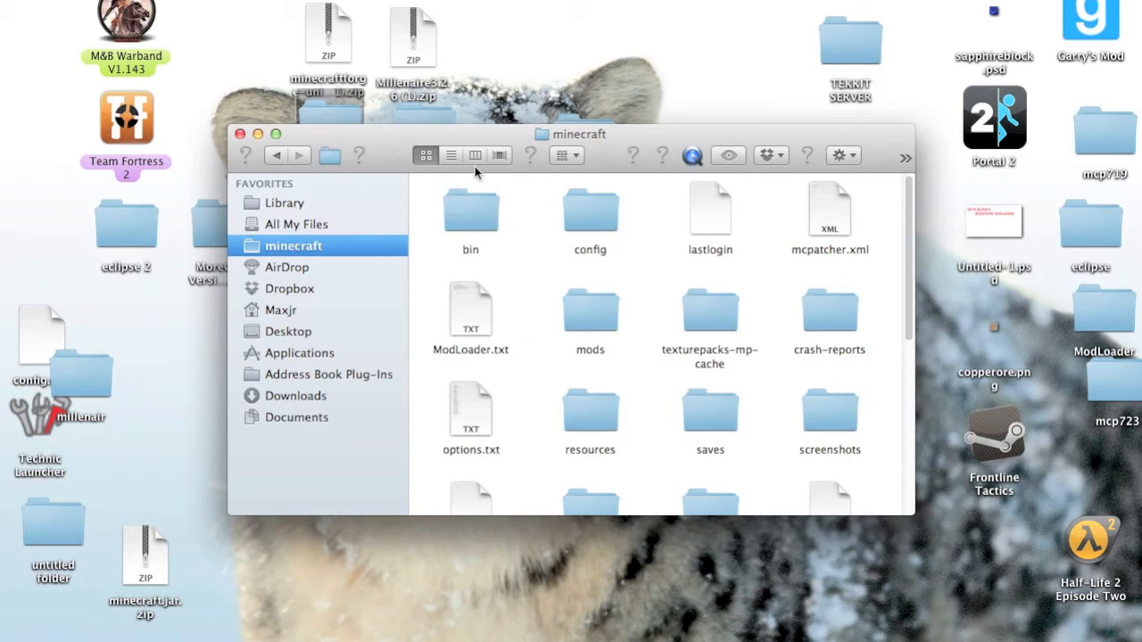
In the bin folder, rename minecraft.jar to .zip, accepting the extension change and name warning
double_click(471, 211)
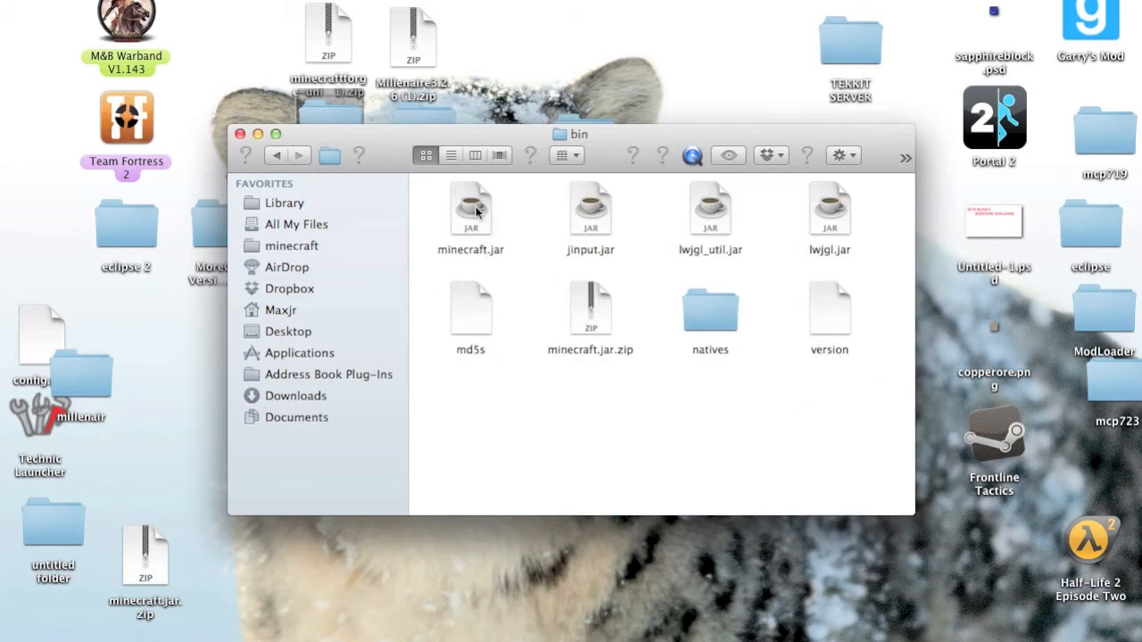
right_click(471, 211)
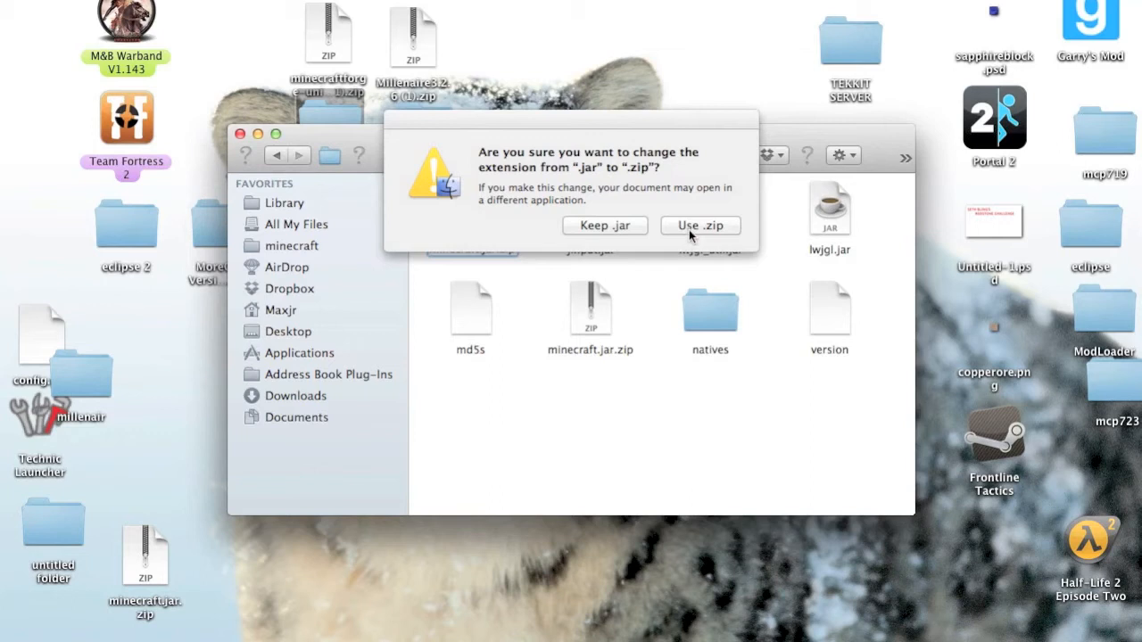
click(699, 225)
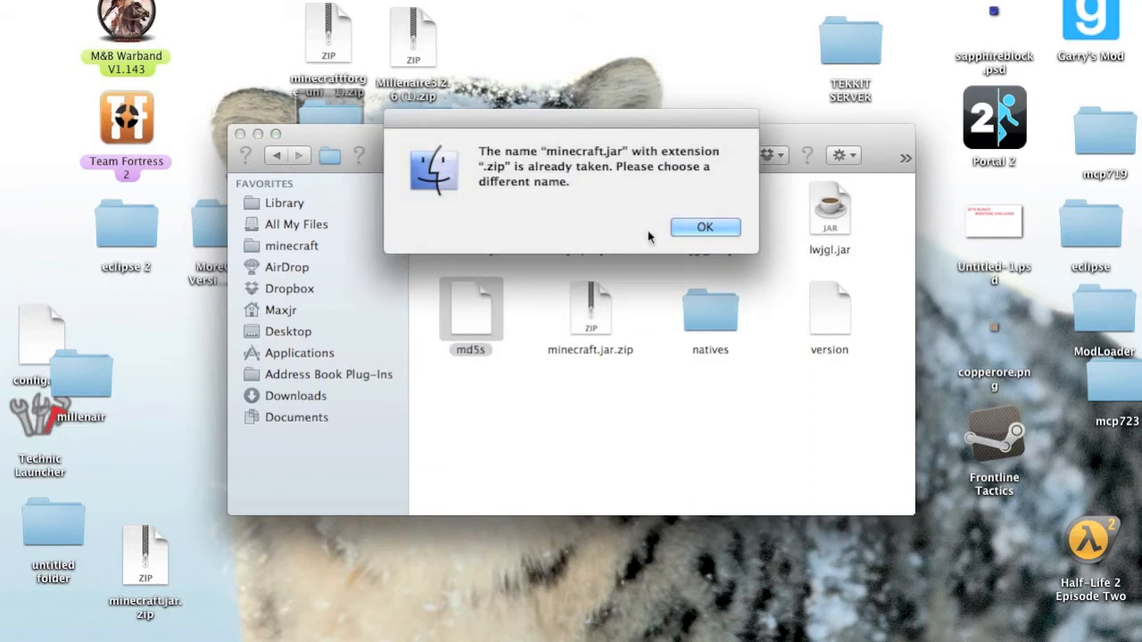
click(703, 227)
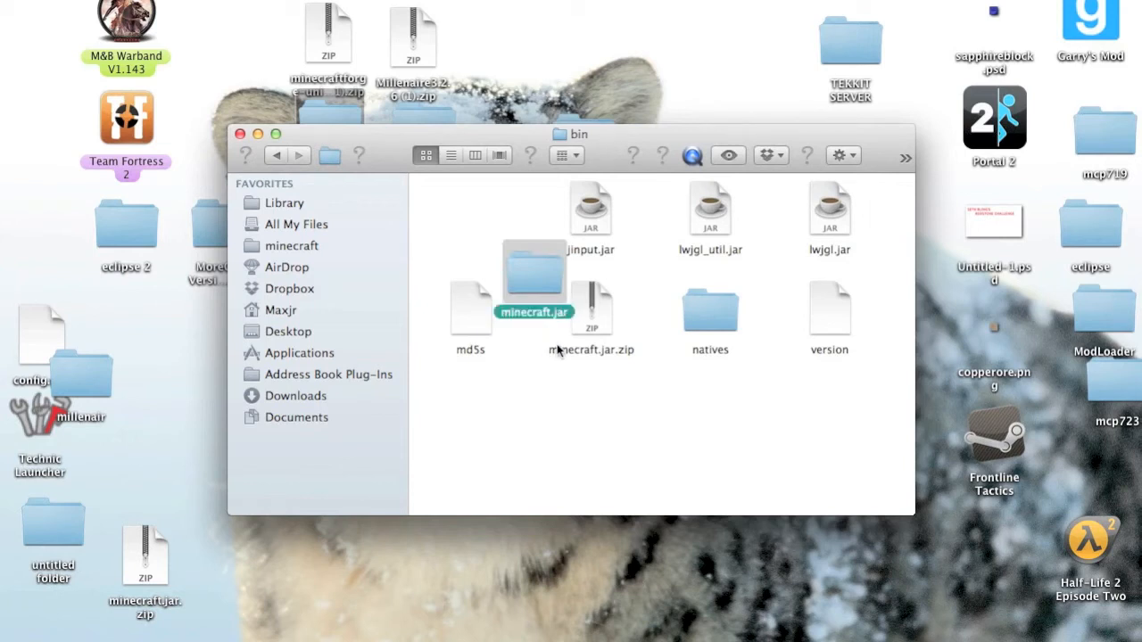
Move the unpacked minecraft.jar folder into the first spot and open its class files
drag(533, 285, 485, 214)
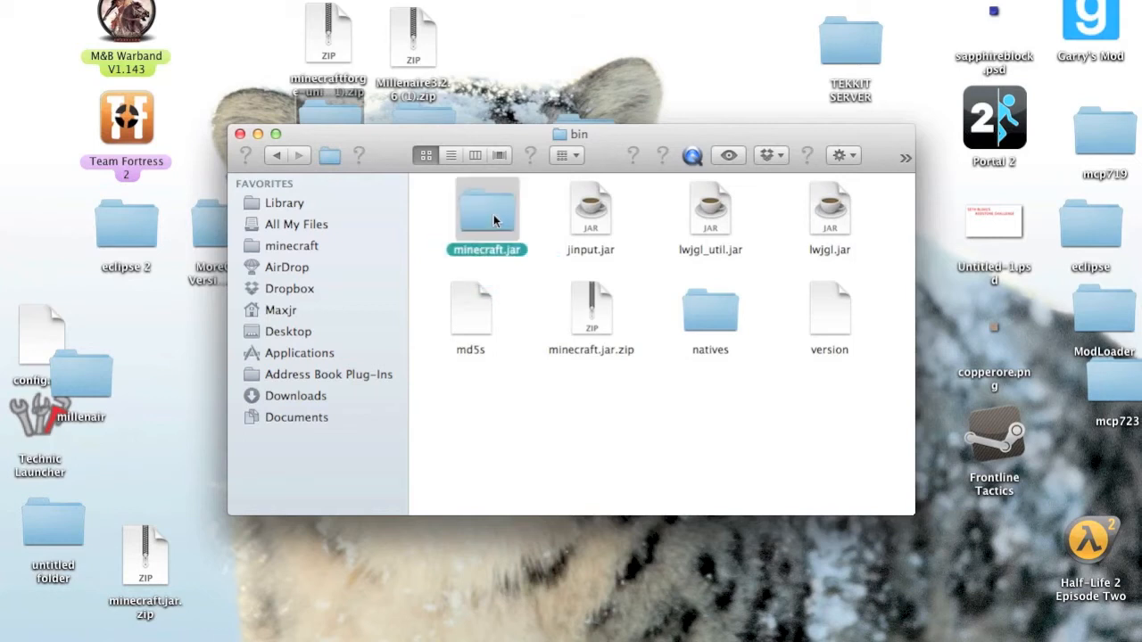
double_click(486, 211)
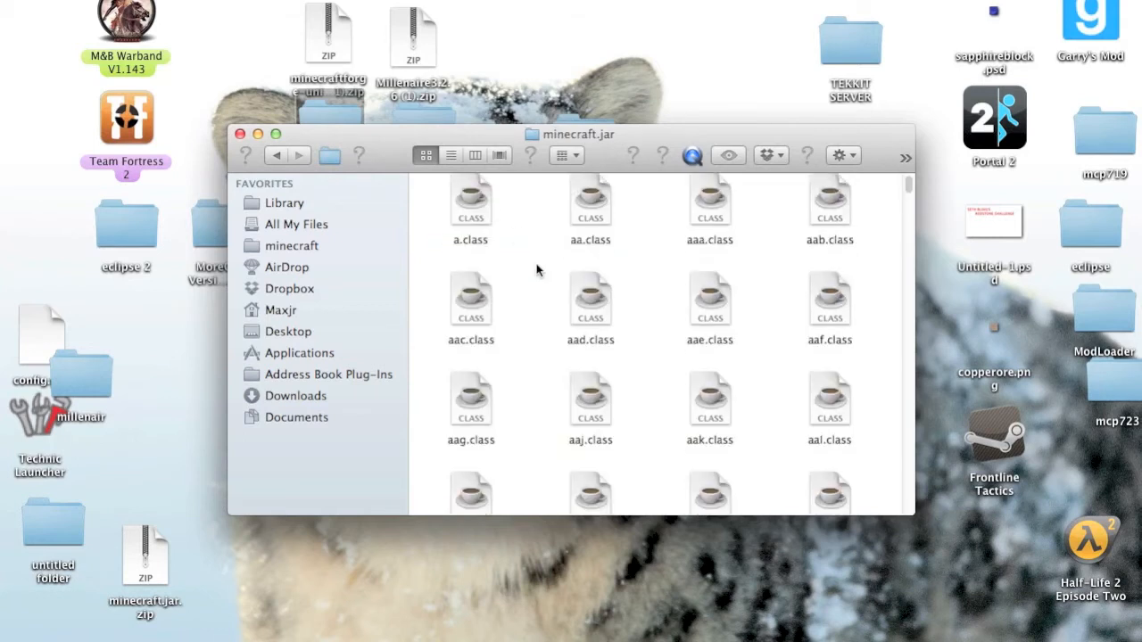
Arrange the minecraft.jar folder contents by Kind and scroll through the groups
click(839, 155)
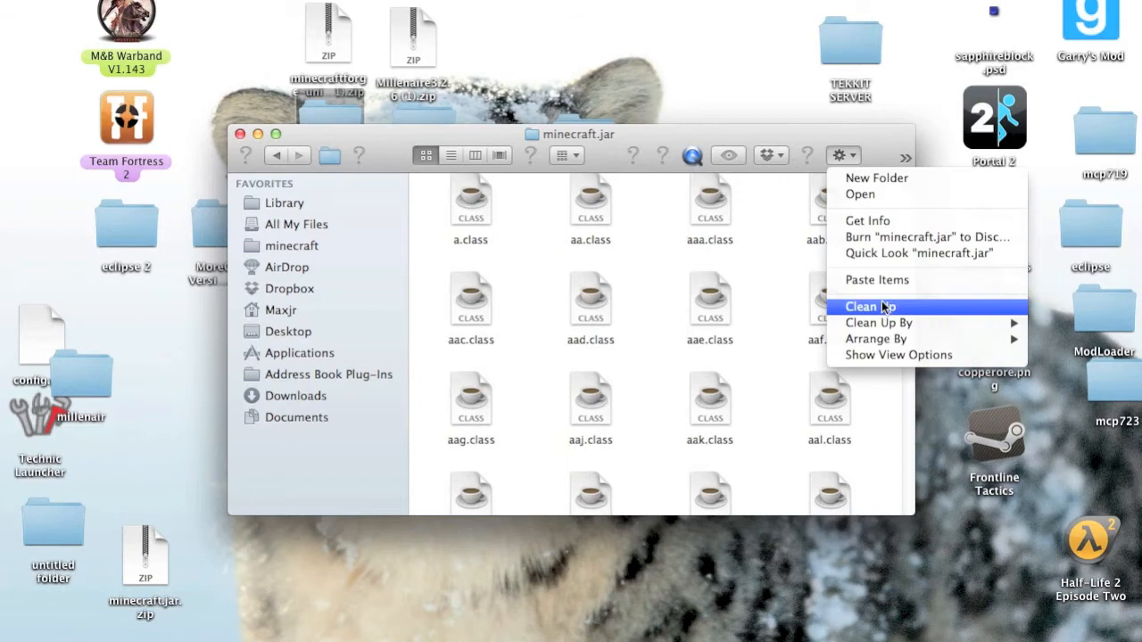
click(860, 307)
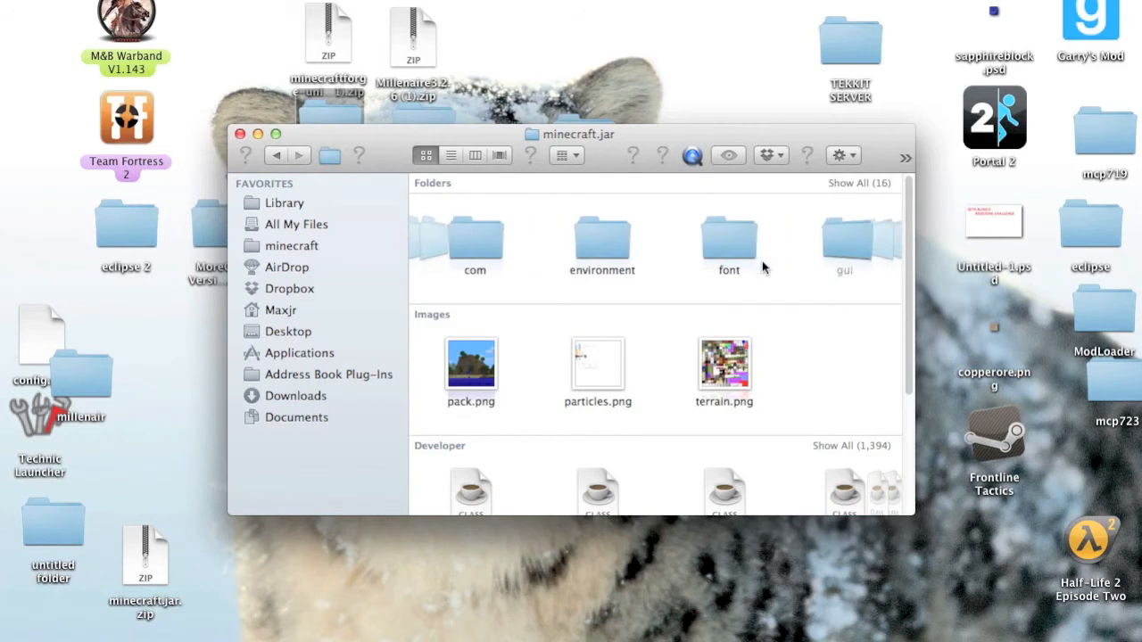
scroll(right, 3)
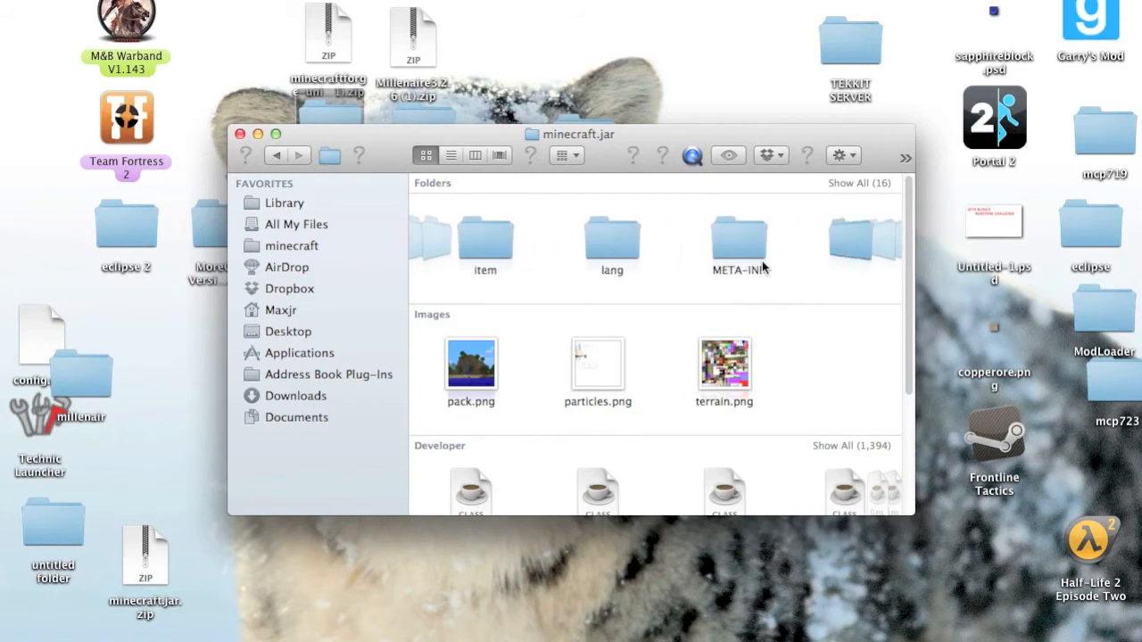
scroll(down, 3)
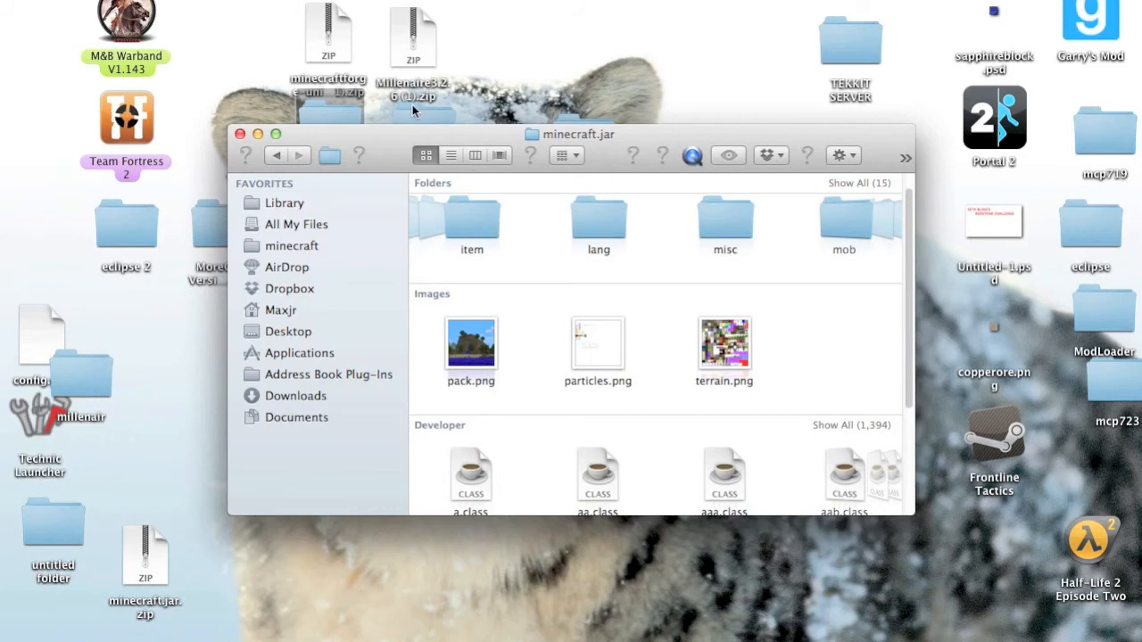
Drag the Forge files into minecraft.jar, replacing all existing class files
drag(569, 134, 602, 168)
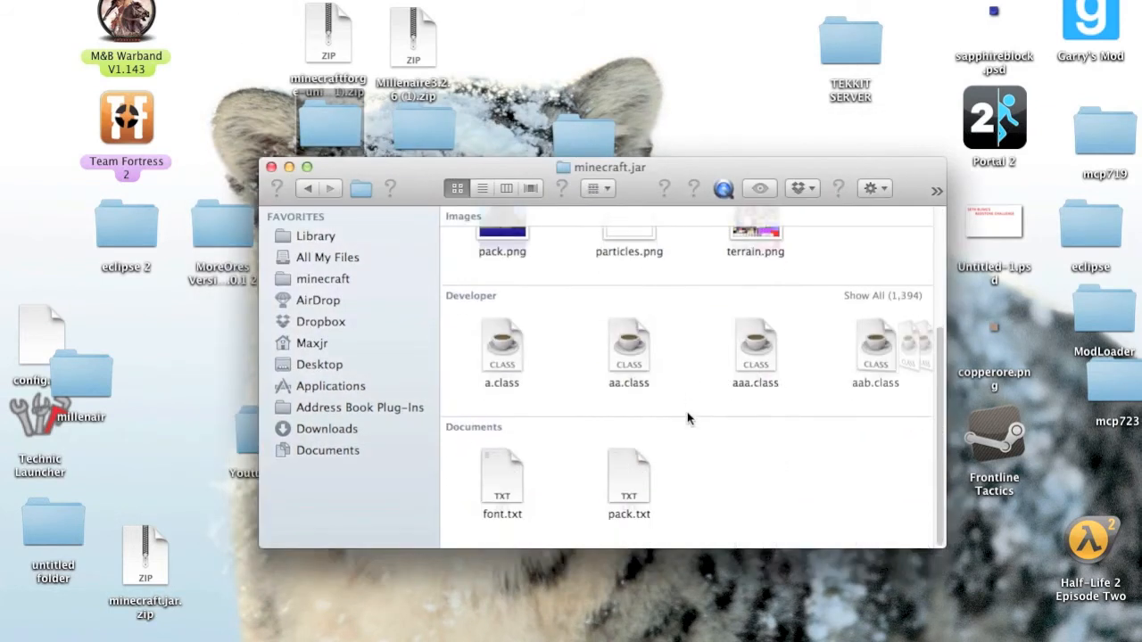
mouse_move(675, 378)
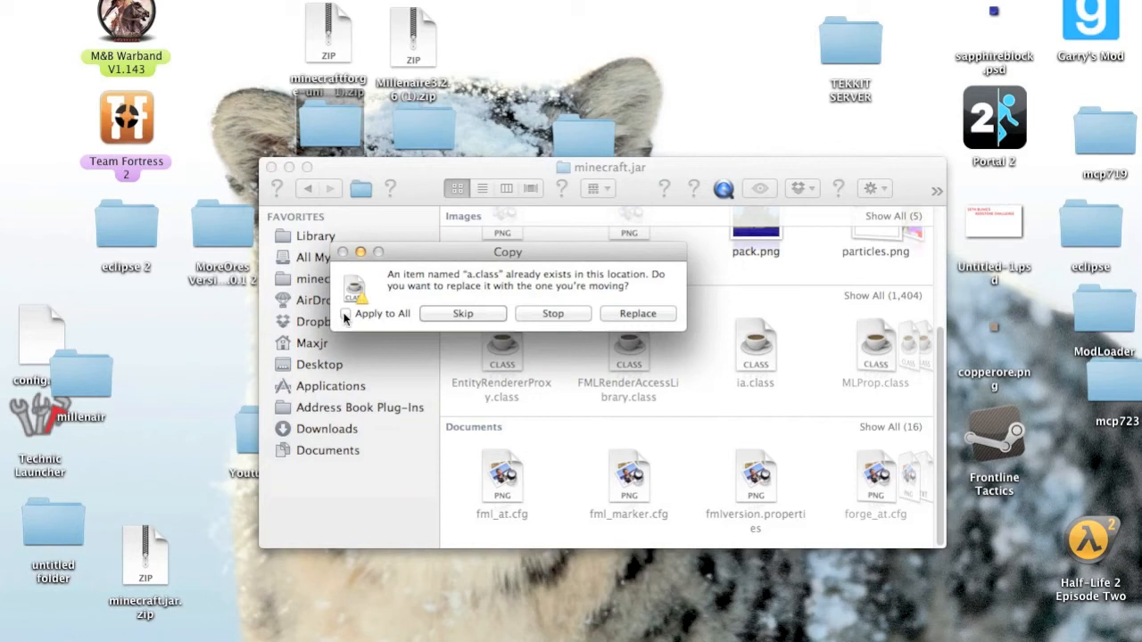
click(637, 314)
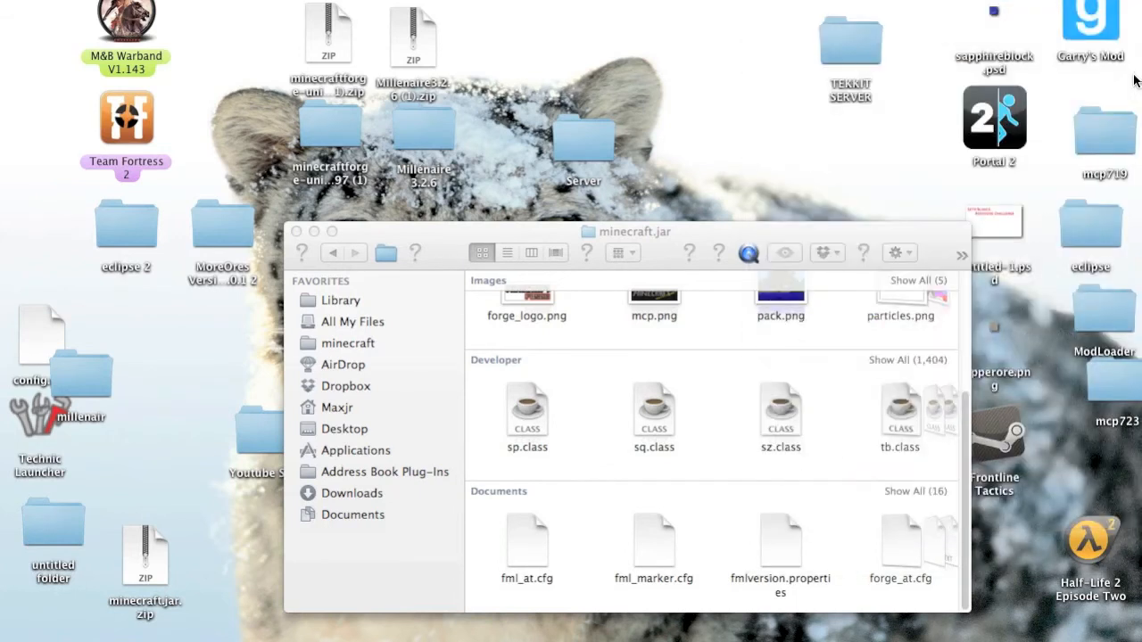
mouse_move(771, 421)
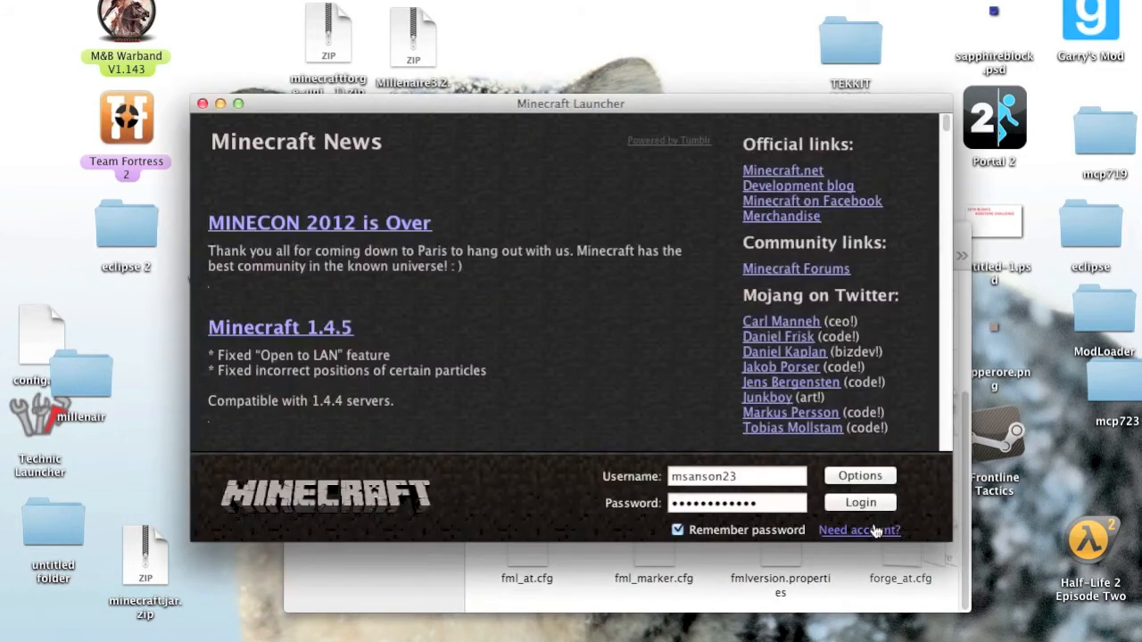
Log in with the saved account to launch the modded game
click(860, 504)
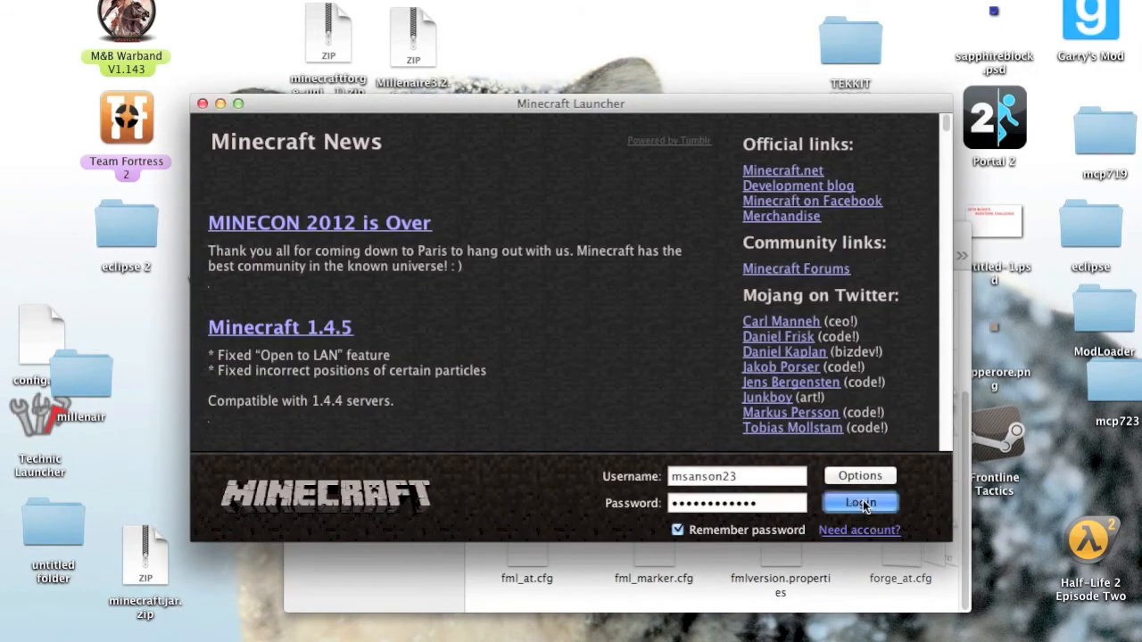
click(860, 503)
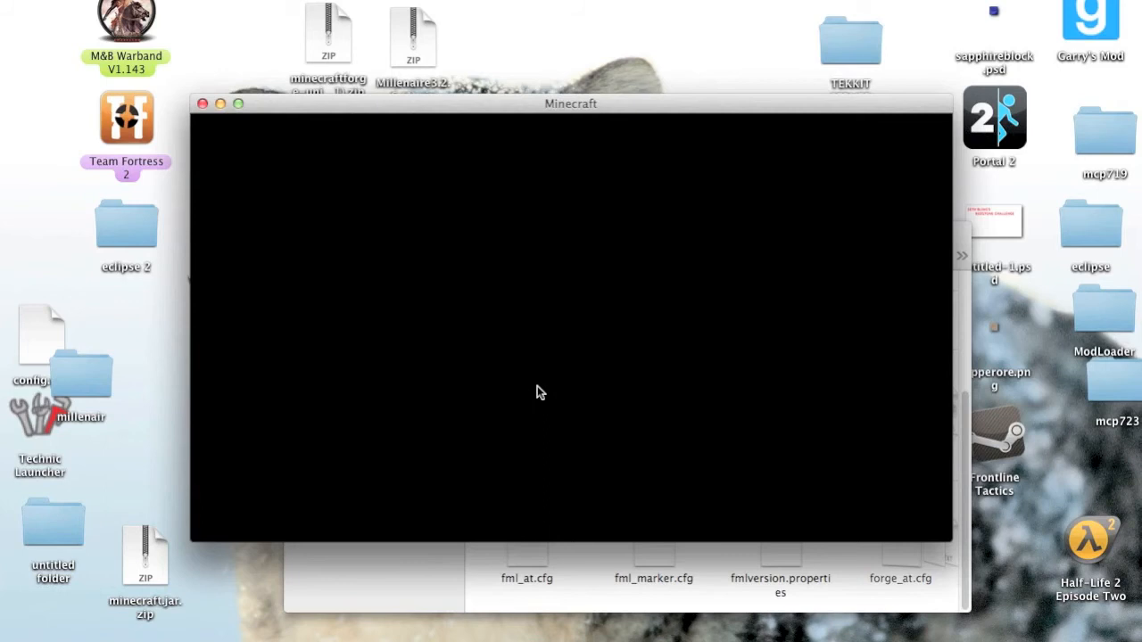
mouse_move(353, 203)
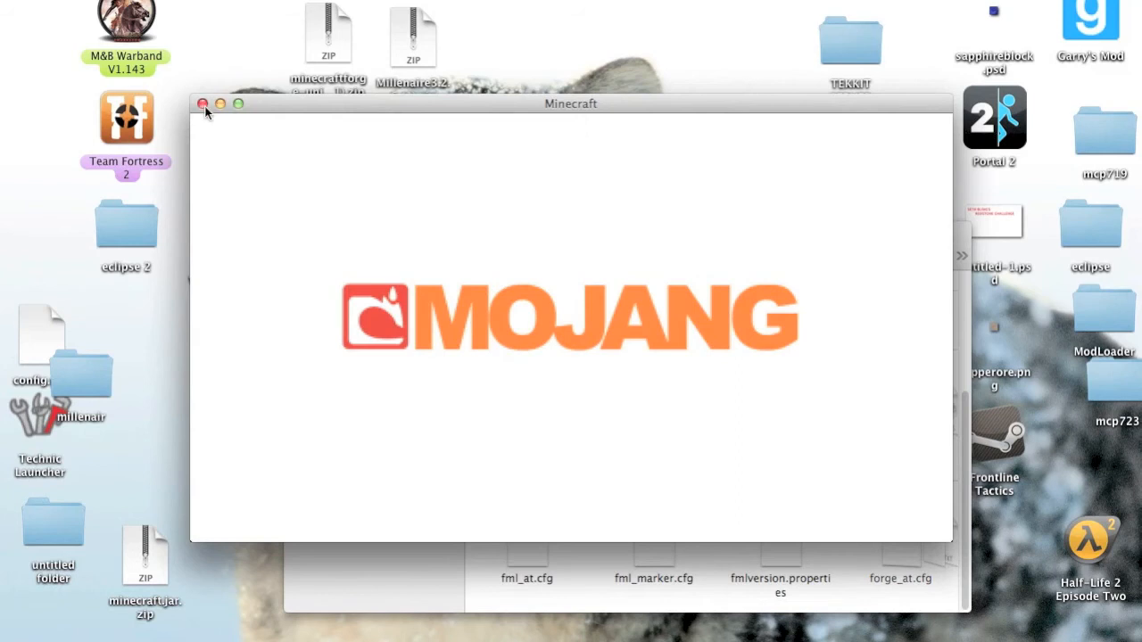
mouse_move(203, 103)
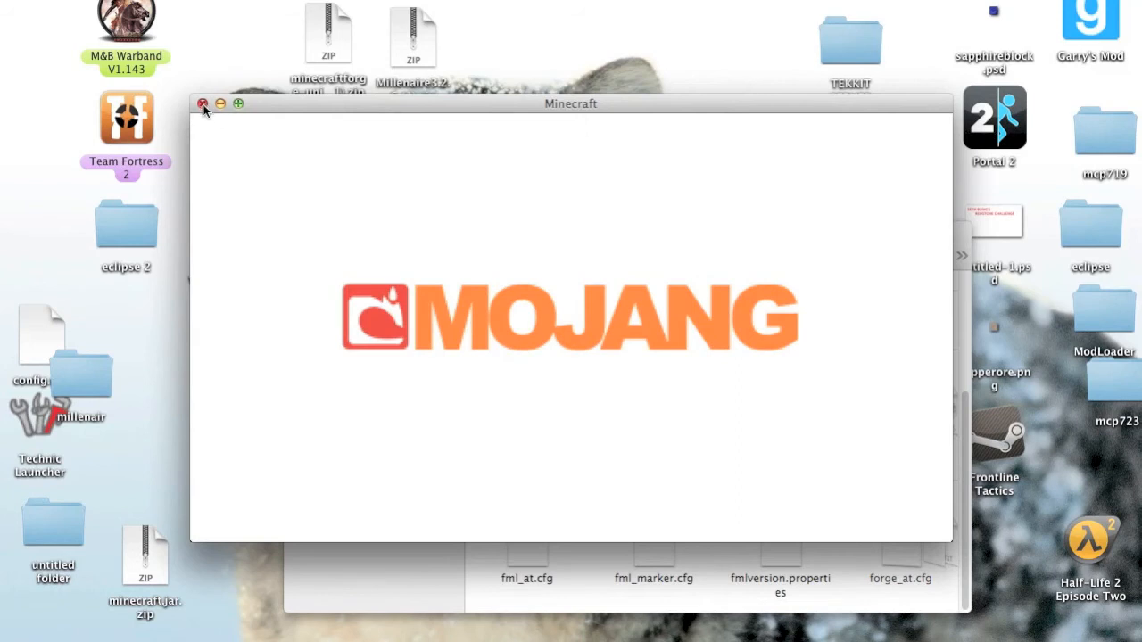
mouse_move(446, 398)
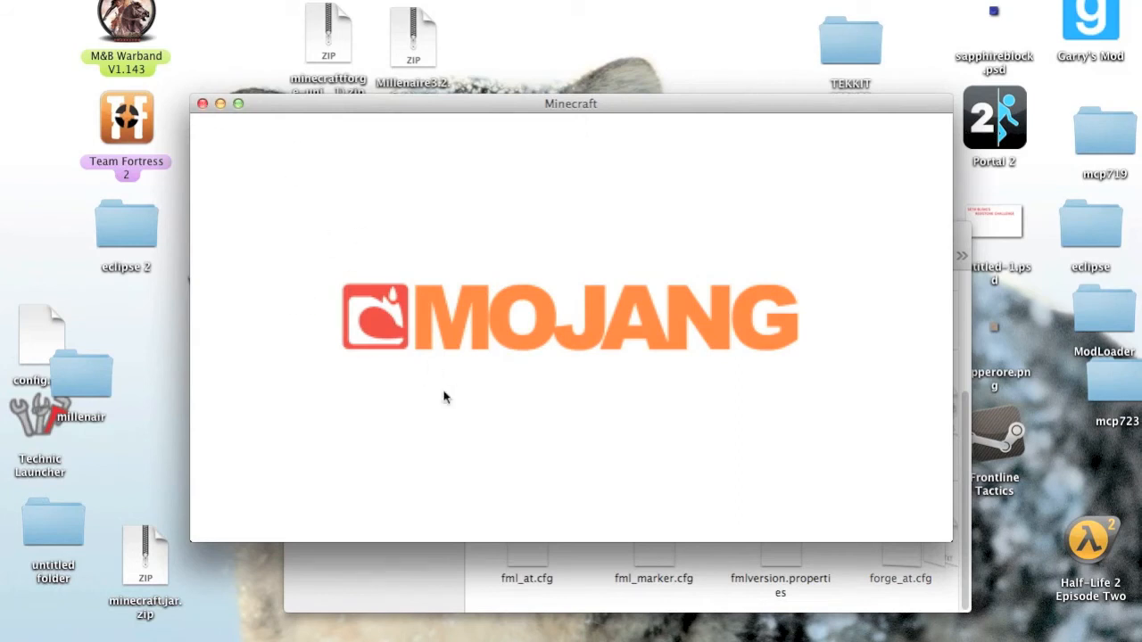
mouse_move(437, 186)
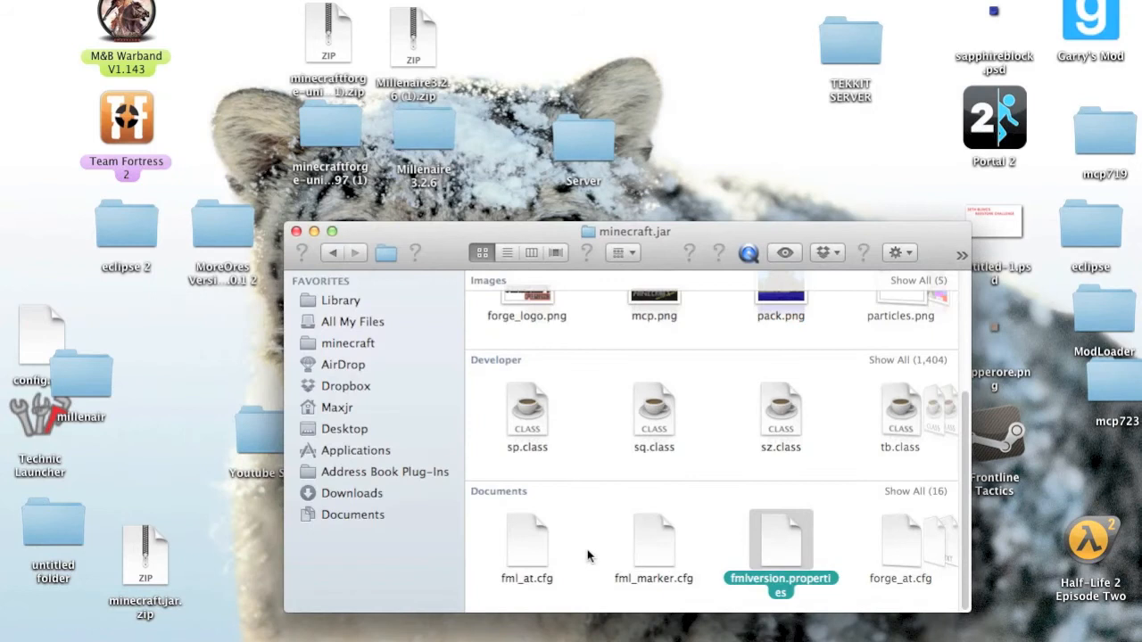
click(423, 139)
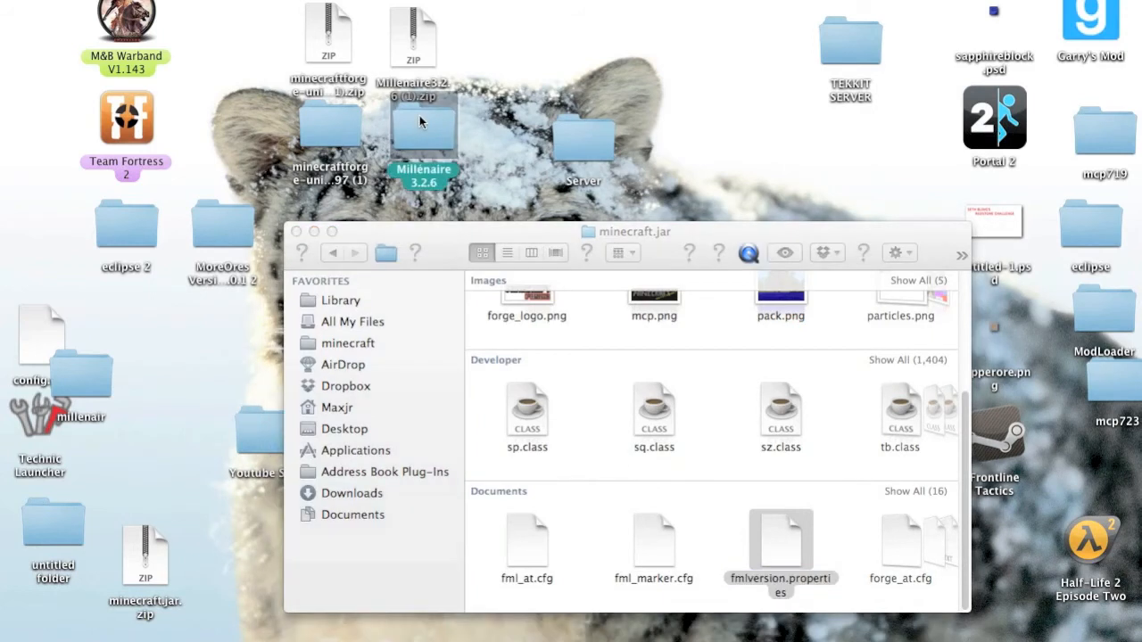
double_click(423, 142)
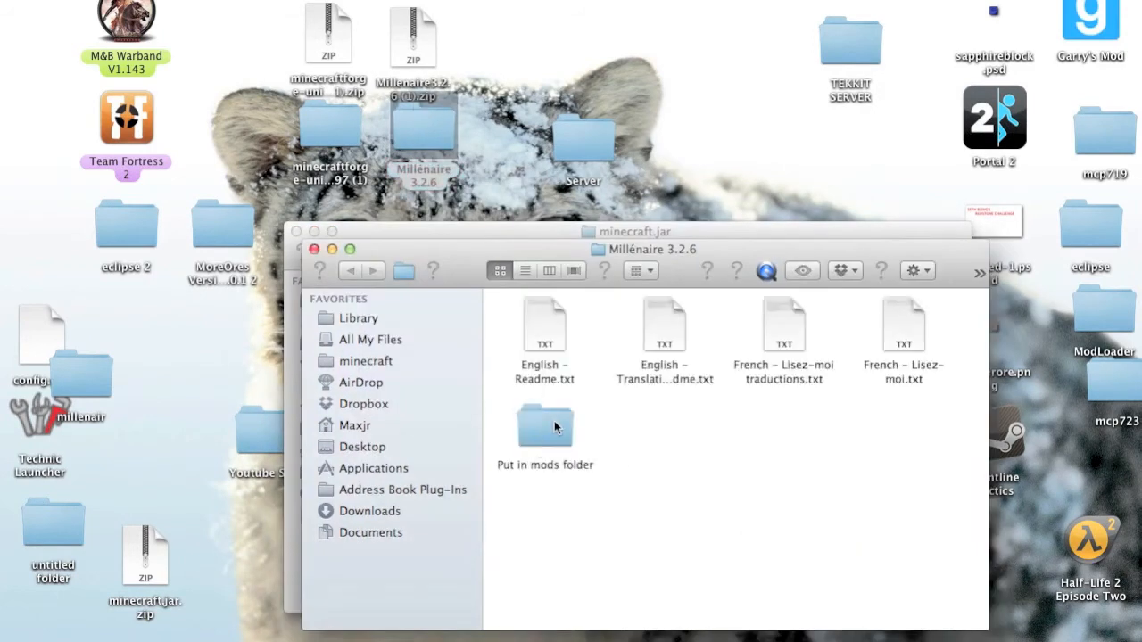
mouse_move(903, 357)
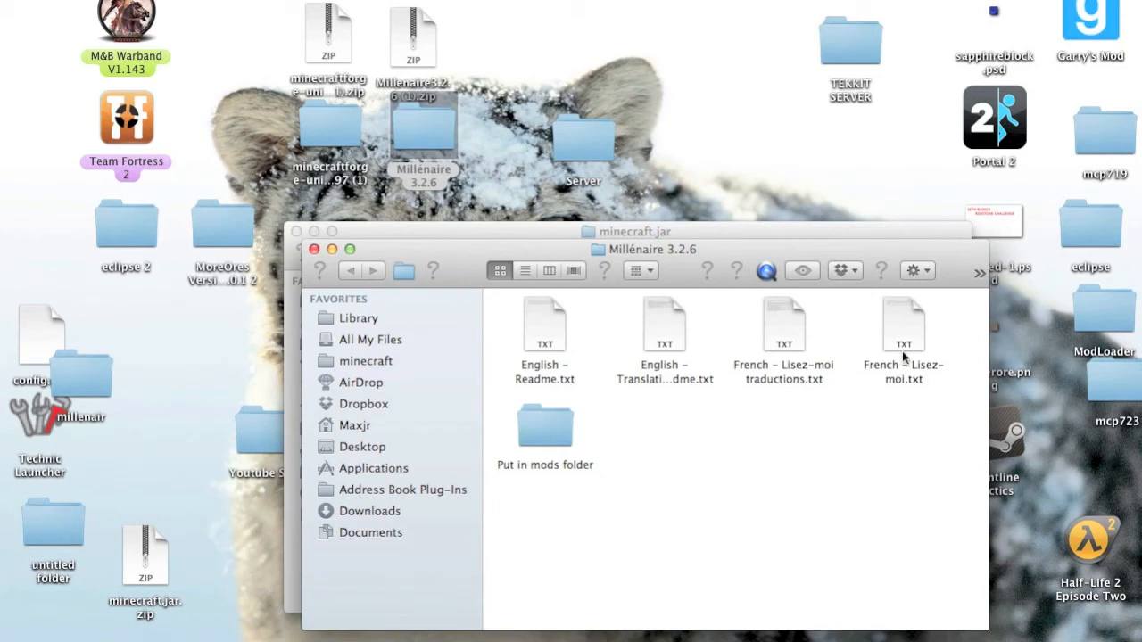
click(545, 425)
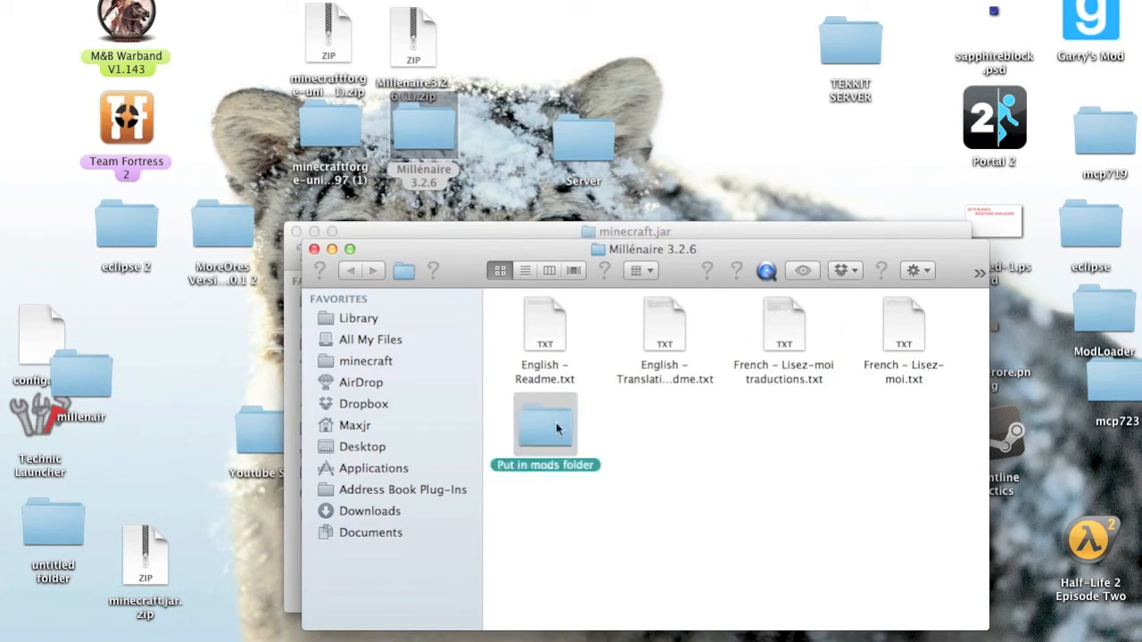
double_click(546, 423)
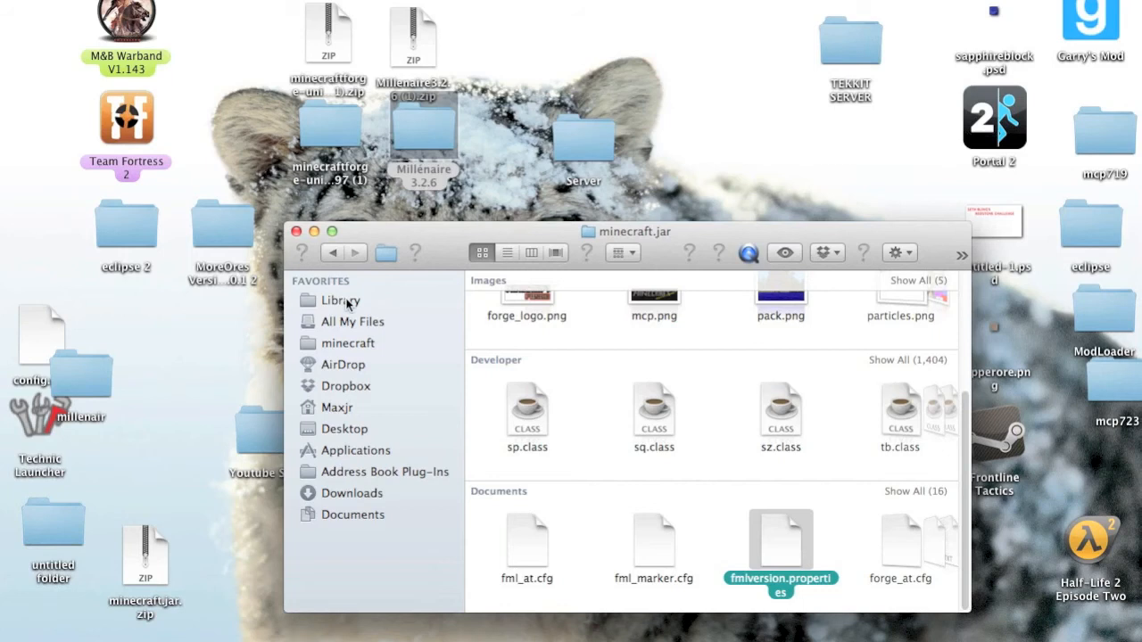
Move the new millenaire folder into the minecraft mods folder, replacing the existing one
click(350, 342)
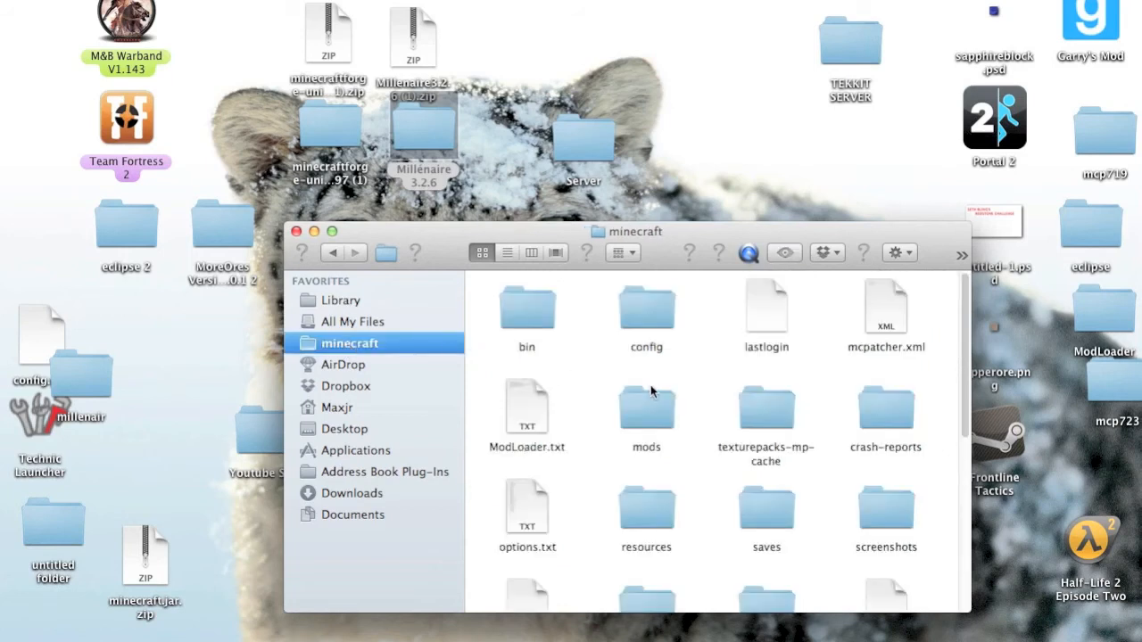
click(646, 407)
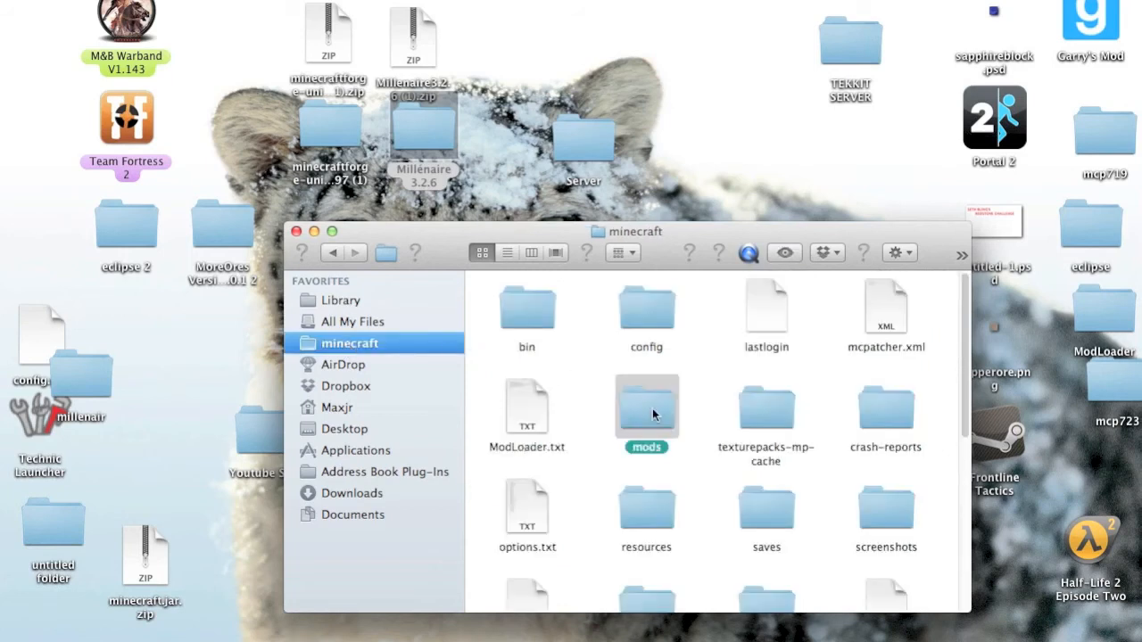
double_click(646, 407)
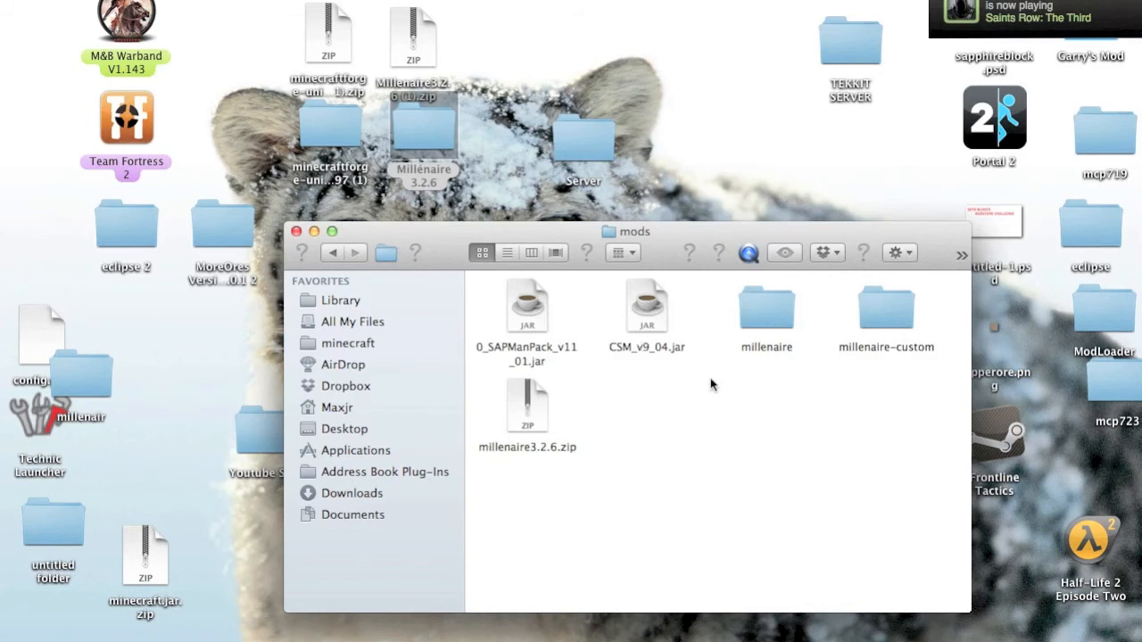
mouse_move(701, 471)
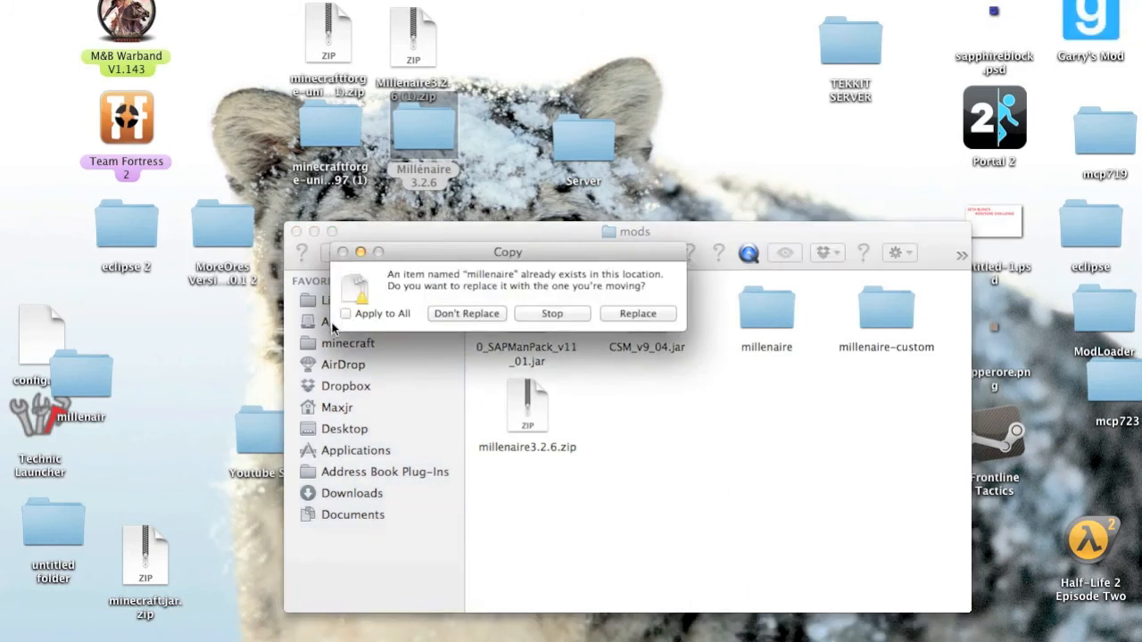
click(637, 315)
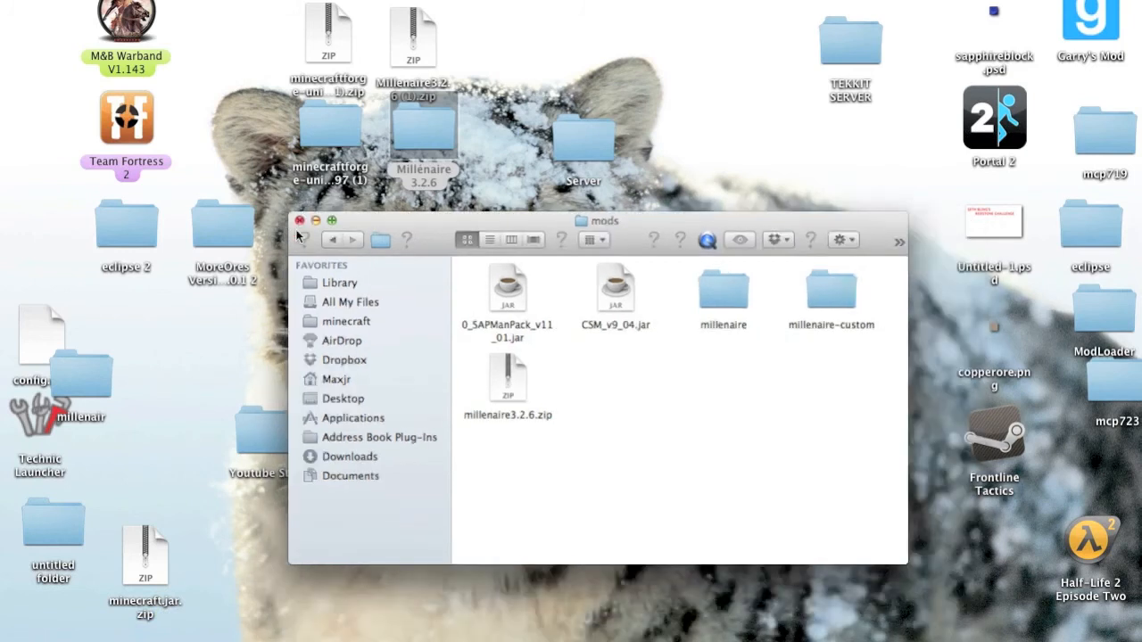
Close the mods window and bring up the Minecraft Launcher
click(300, 222)
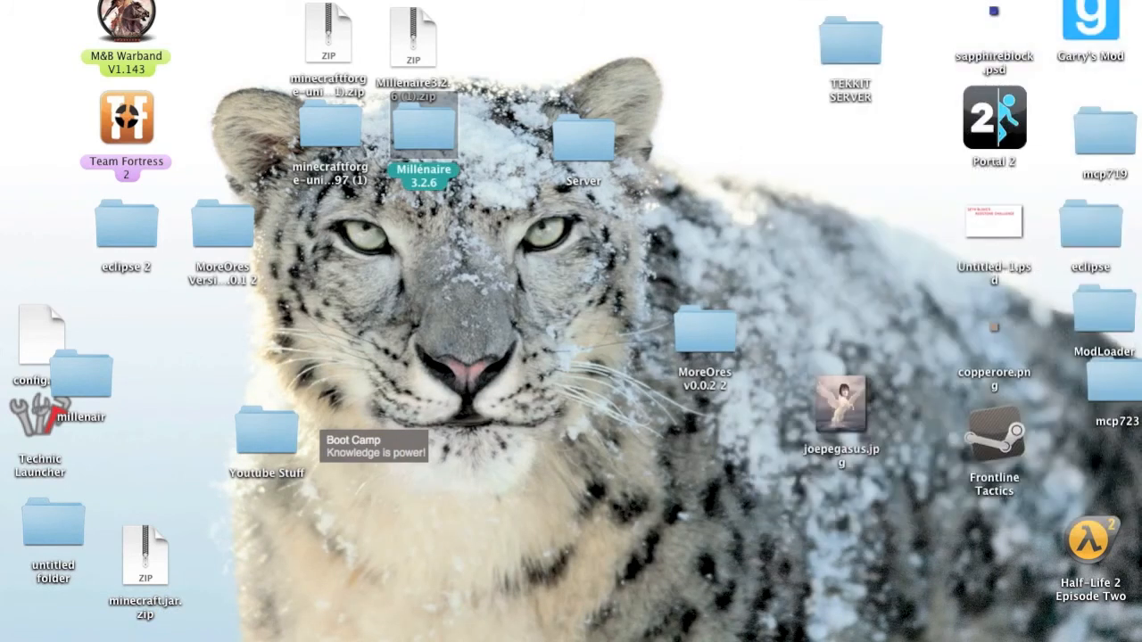
click(730, 411)
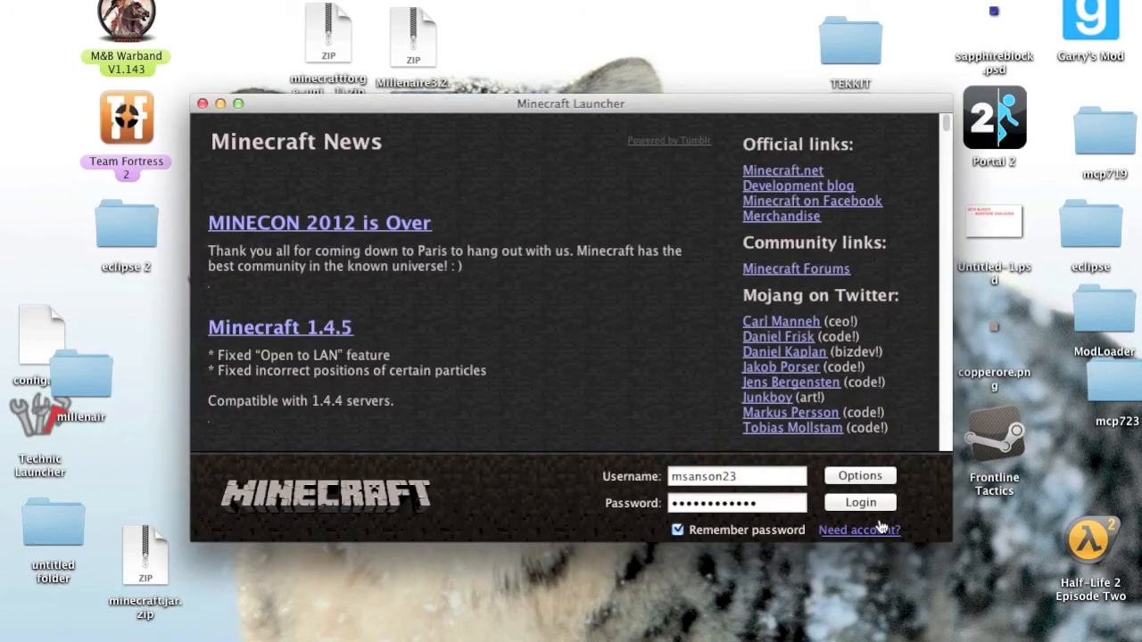
Log in to launch the game with the Forge mods loaded
click(860, 503)
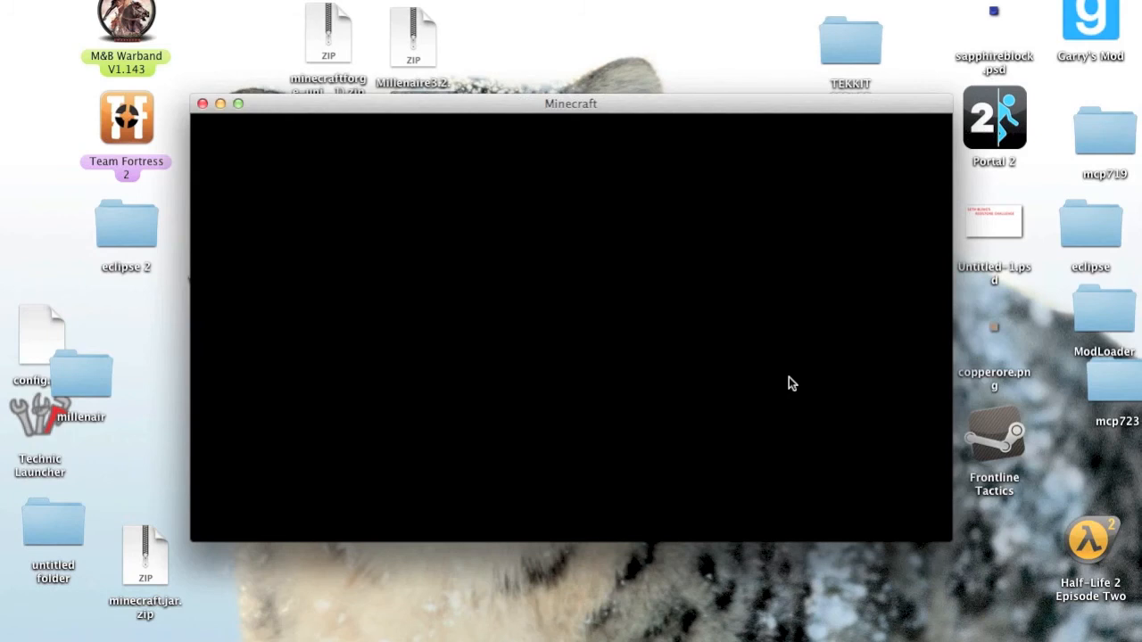
mouse_move(558, 420)
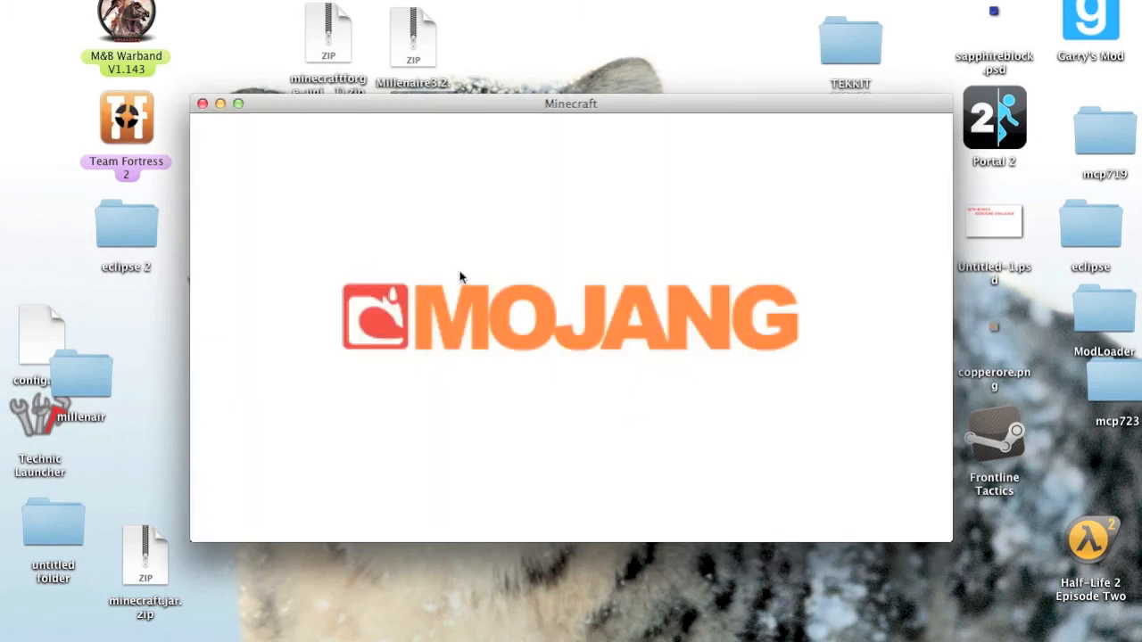
mouse_move(483, 275)
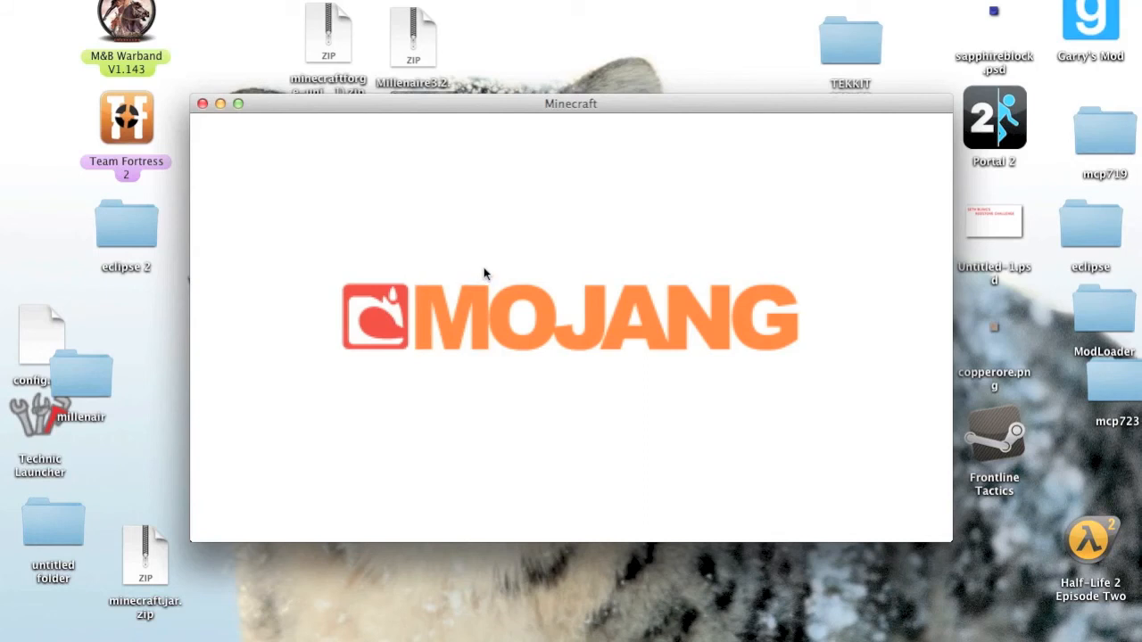
mouse_move(528, 439)
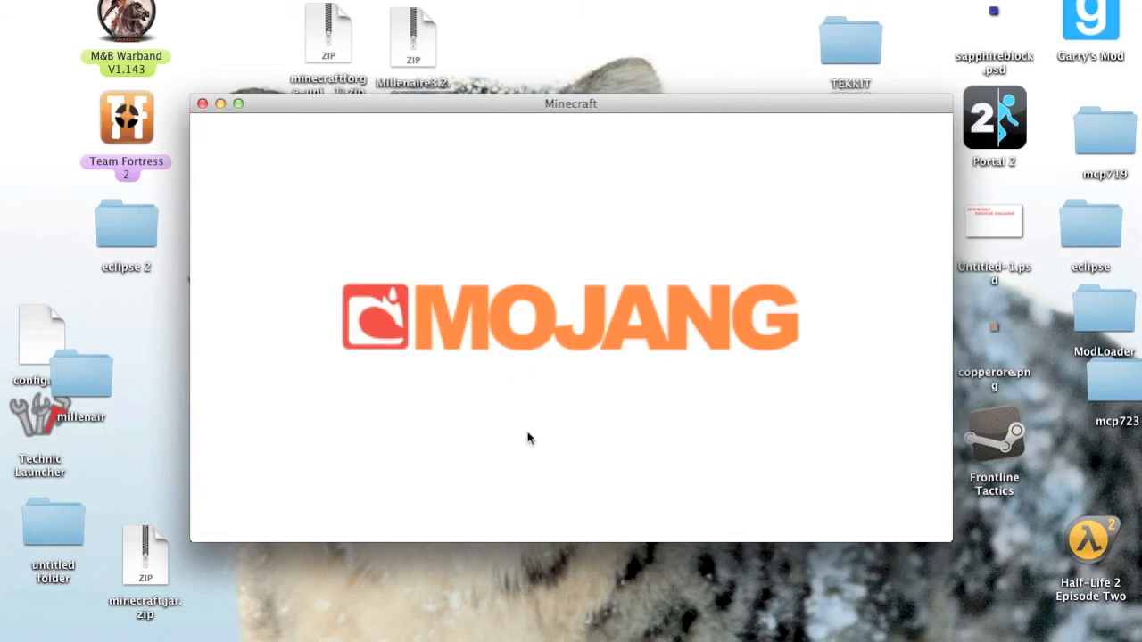
mouse_move(620, 419)
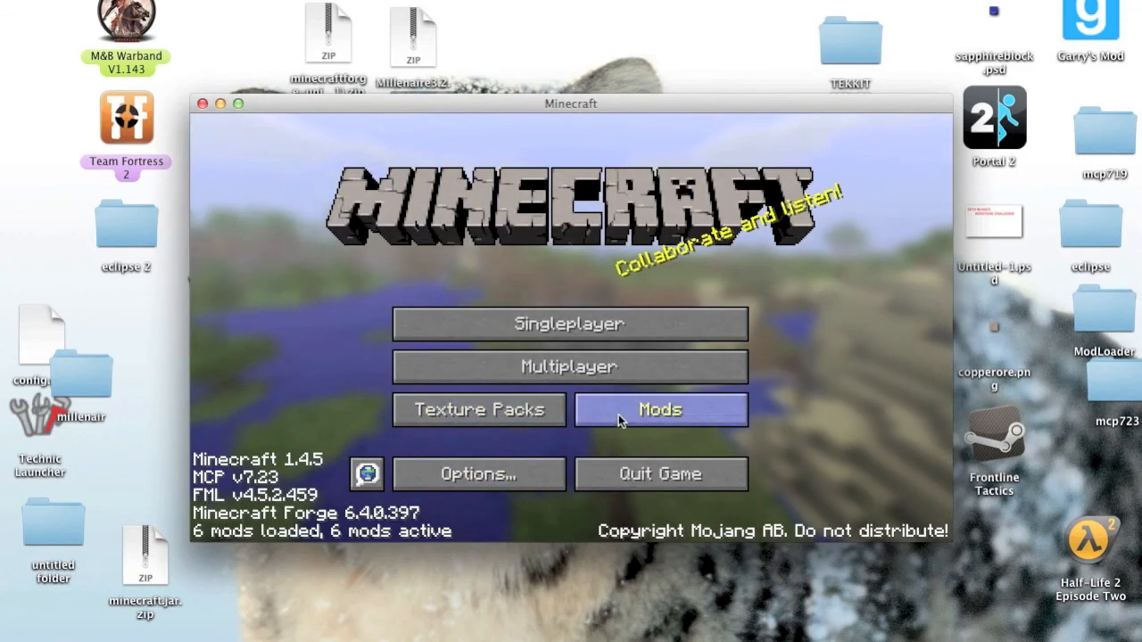
click(661, 408)
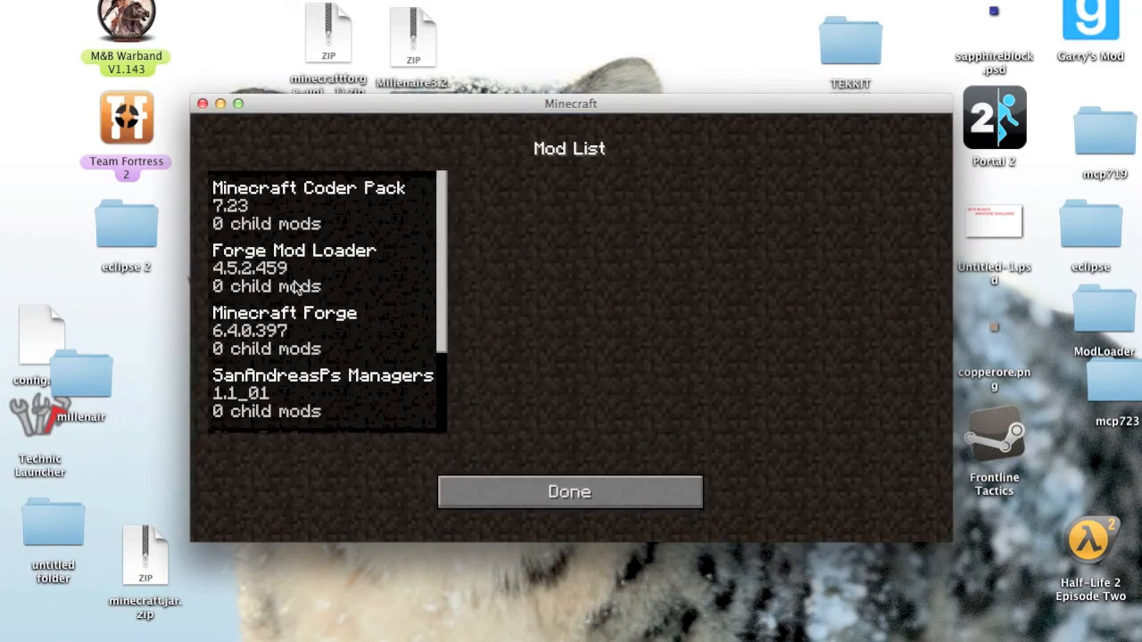
scroll(down, 3)
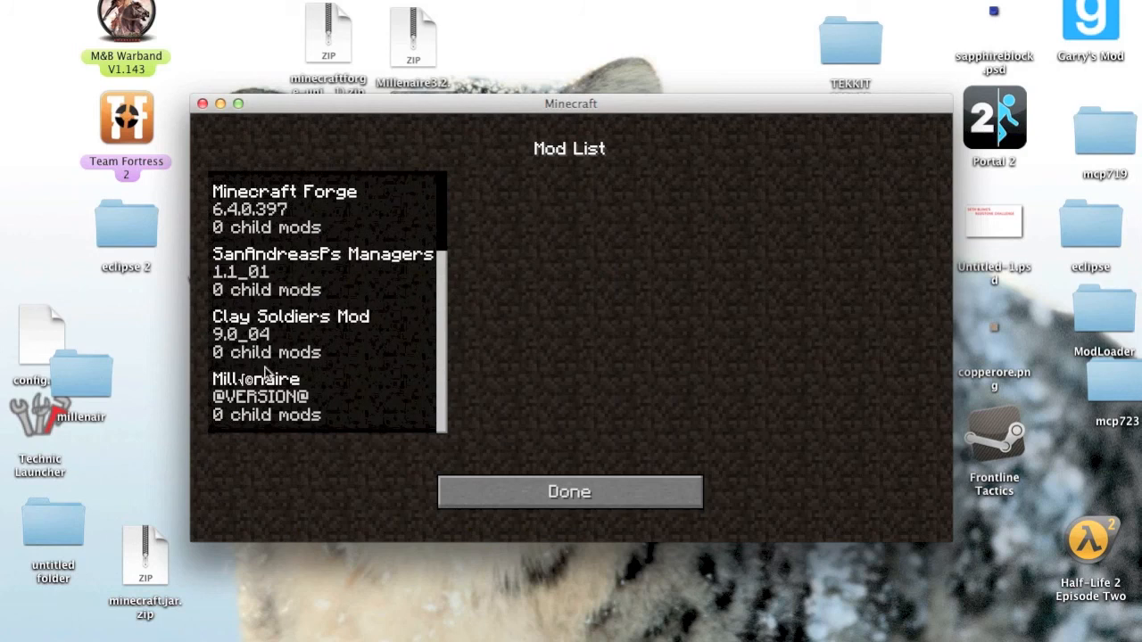
mouse_move(342, 434)
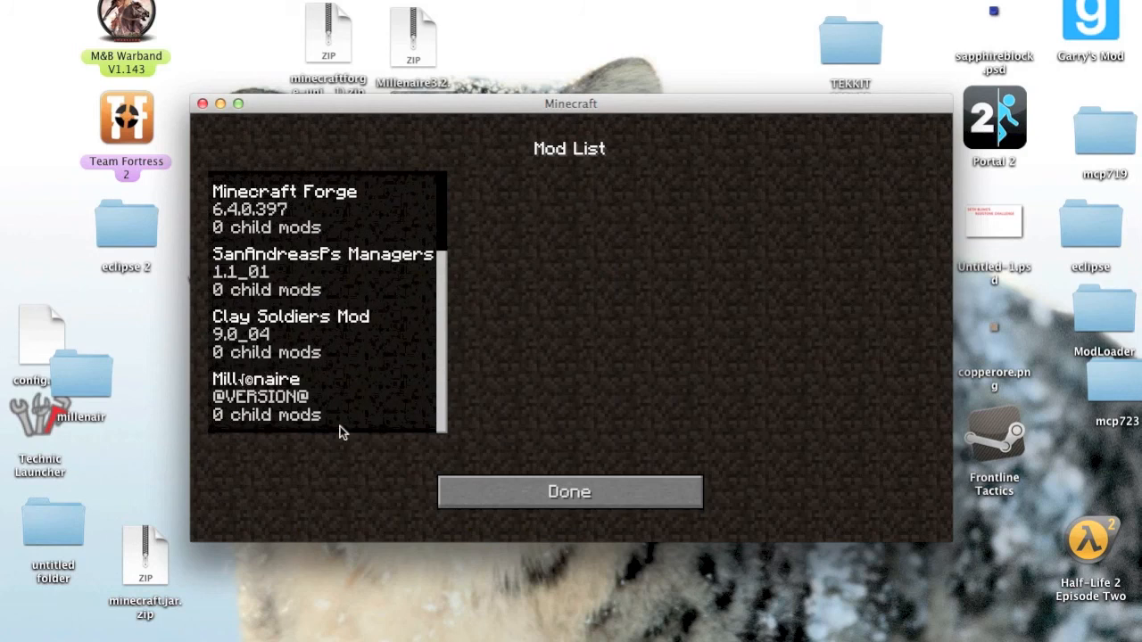
click(569, 493)
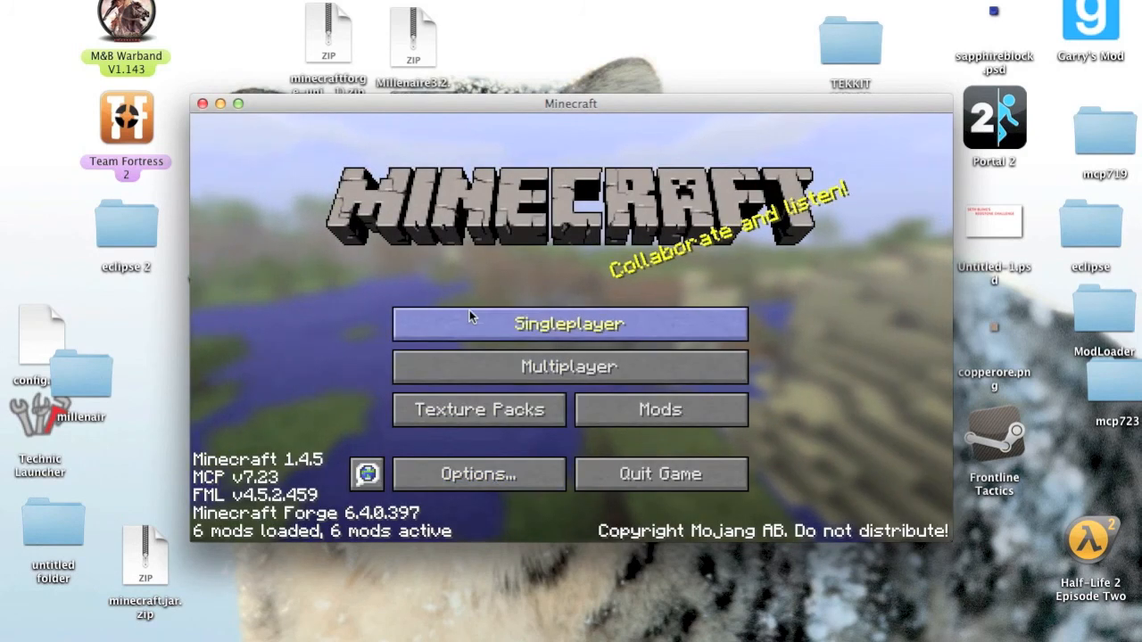
From Singleplayer, create a new Creative-mode world named Youtube and start it loading
click(567, 324)
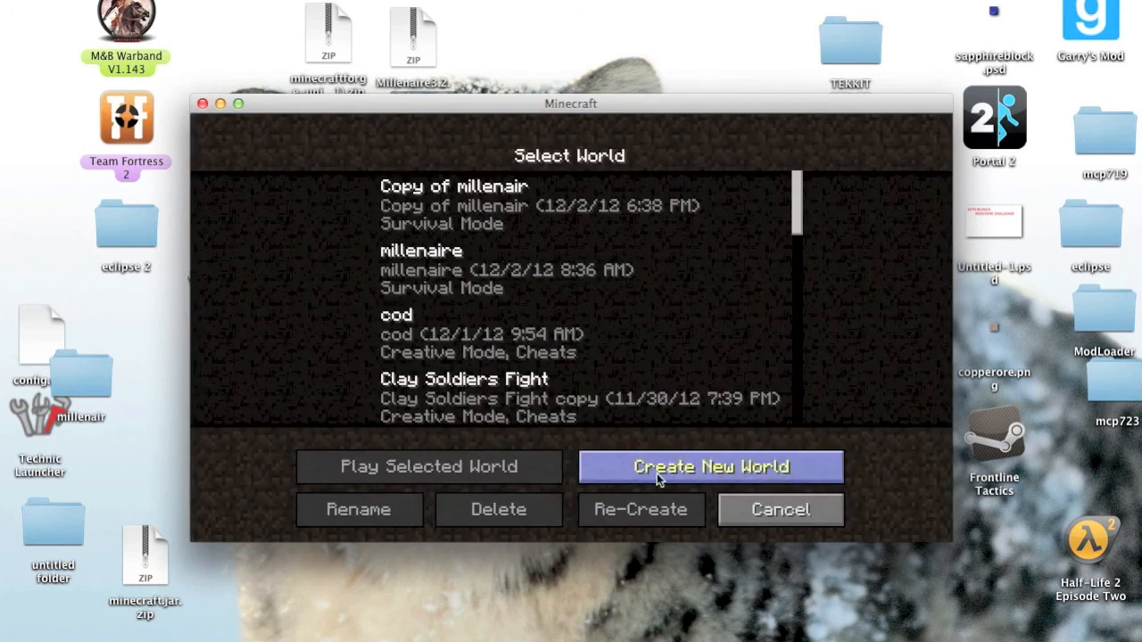
click(710, 468)
text(You)
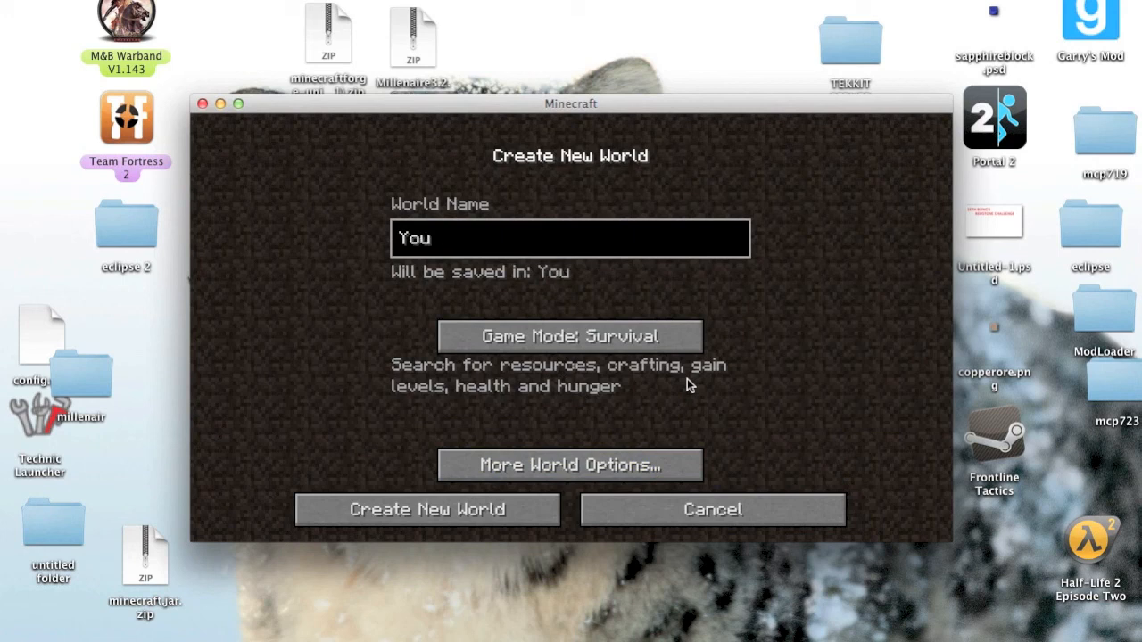
click(571, 335)
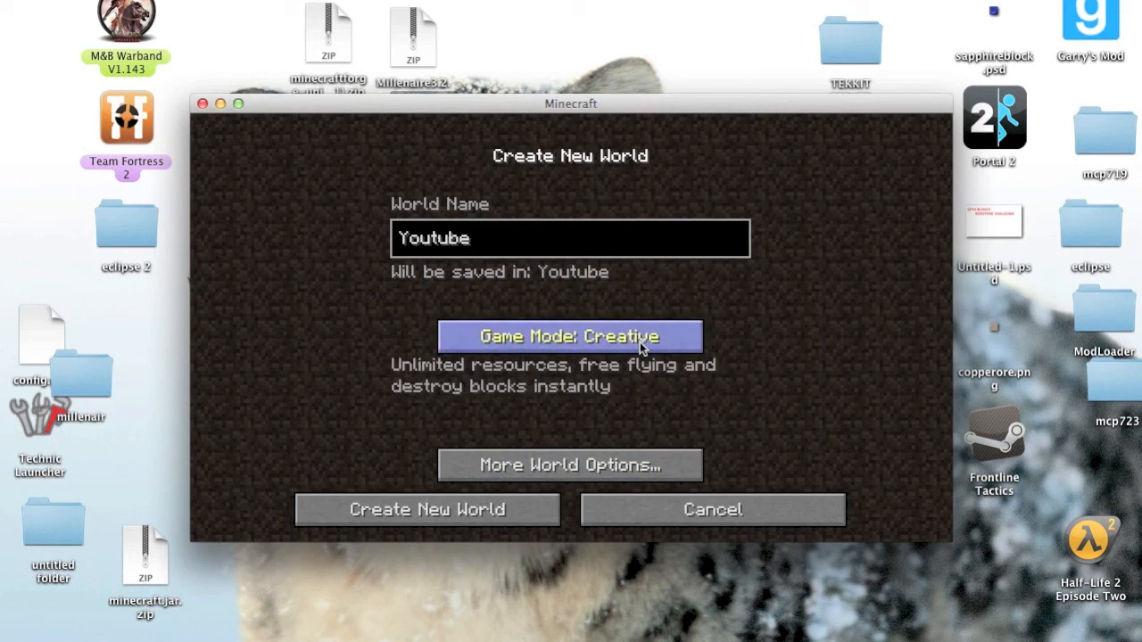
click(426, 511)
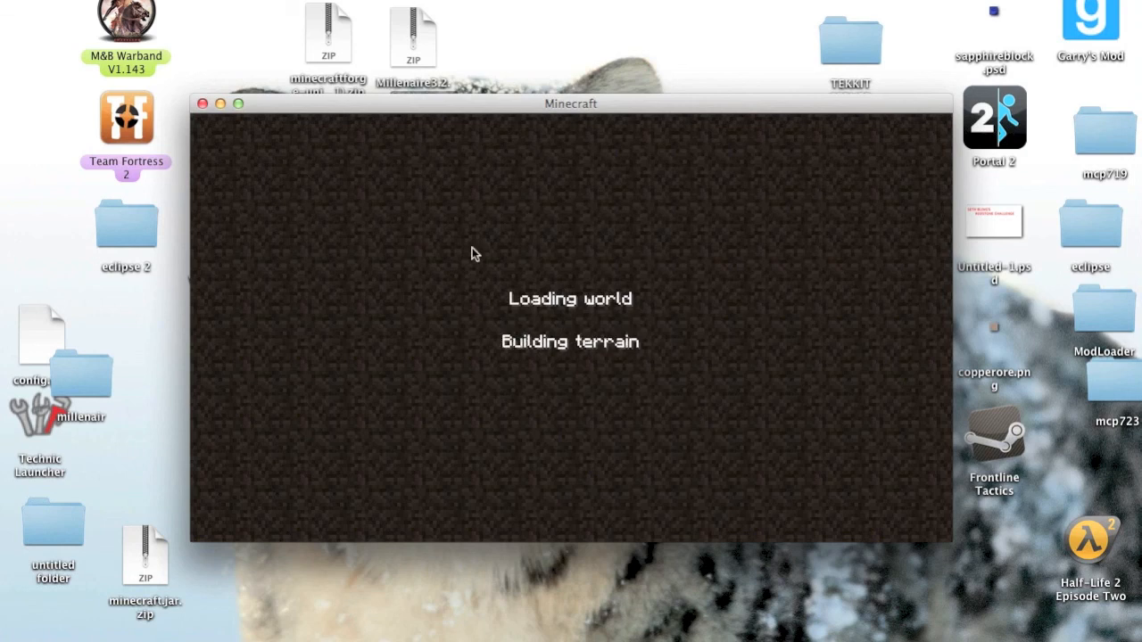
mouse_move(428, 275)
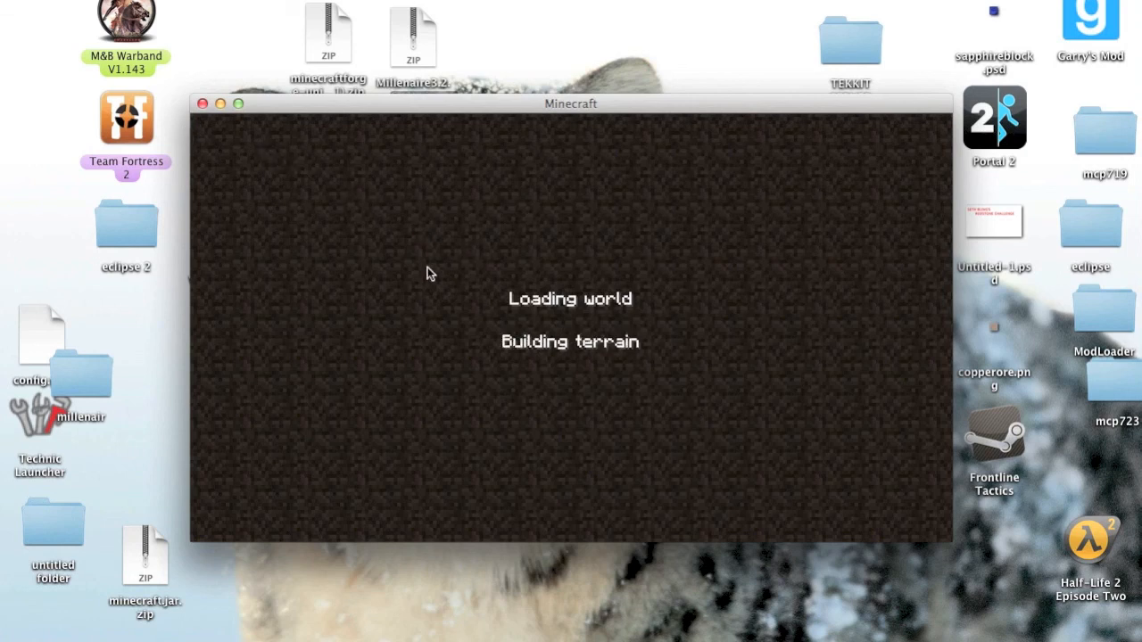
mouse_move(425, 267)
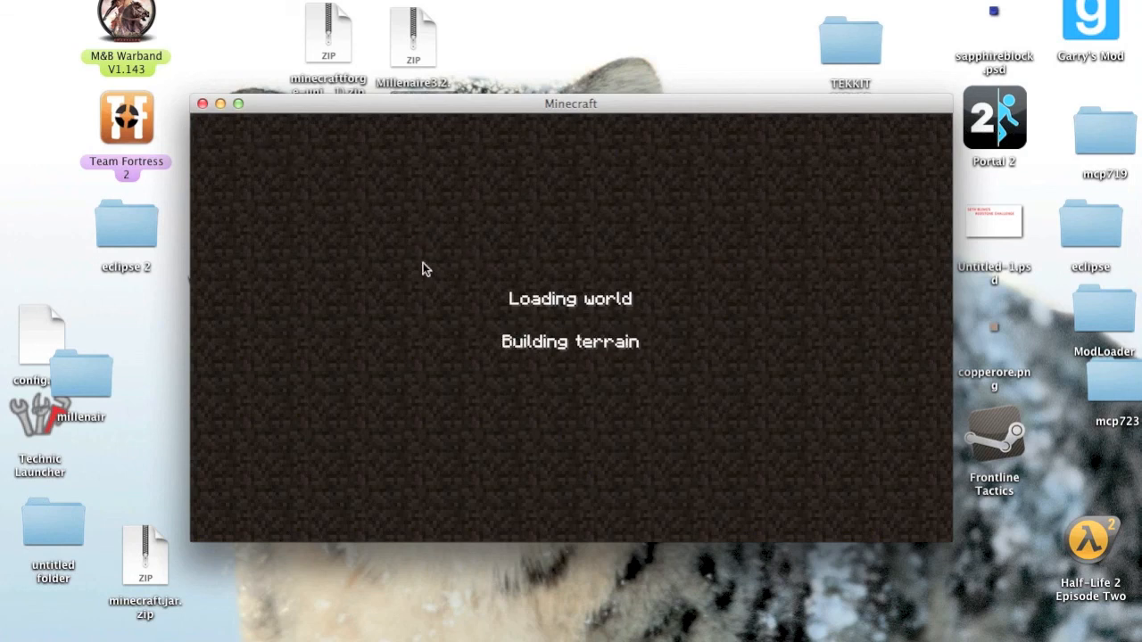